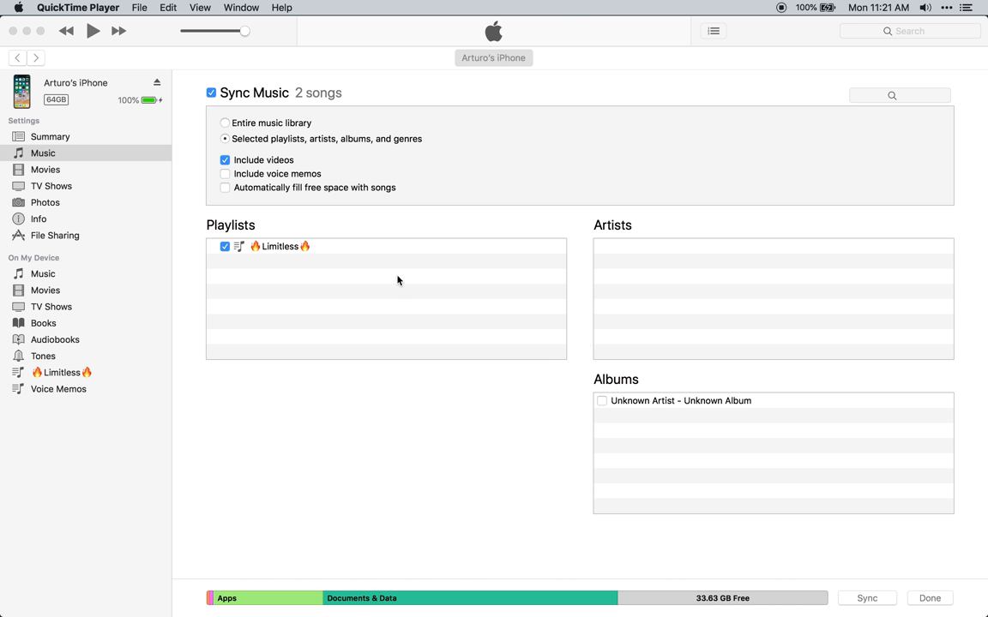
{"action": "mouse_move", "coordinate": [356, 328]}
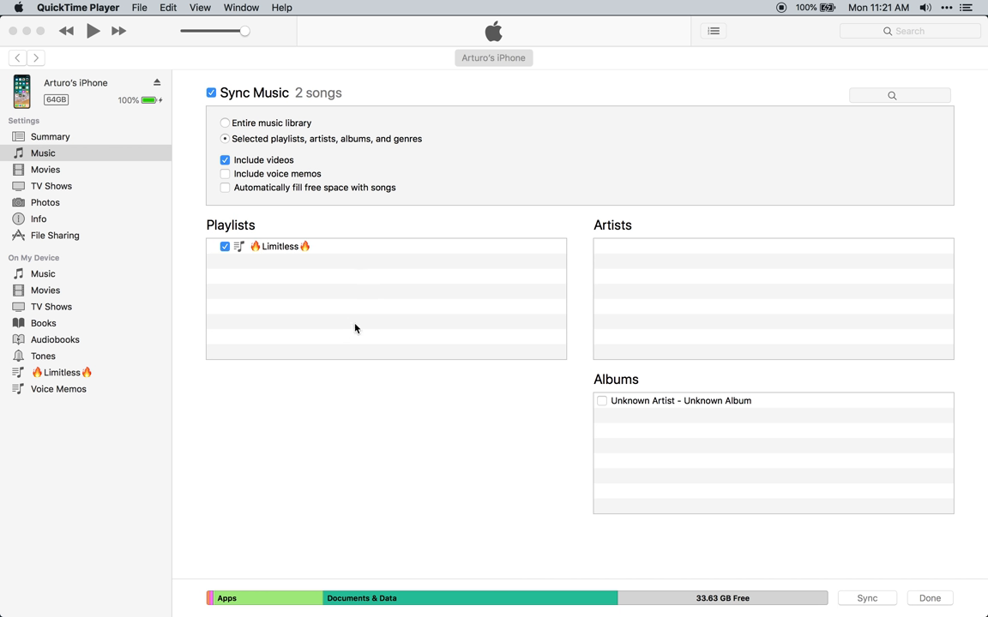
{"action": "mouse_move", "coordinate": [361, 298]}
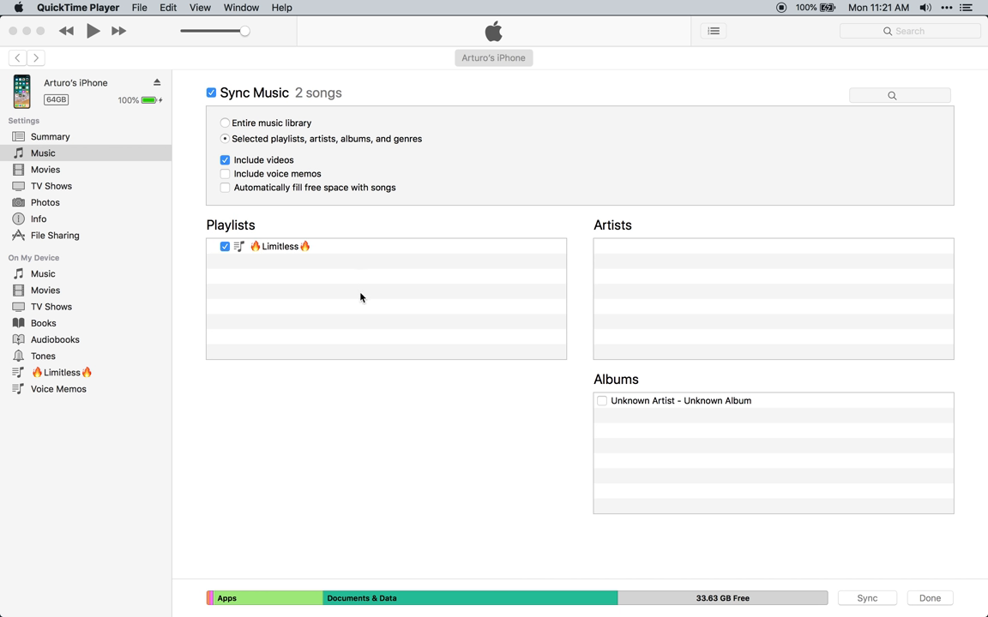
{"action": "mouse_move", "coordinate": [412, 400]}
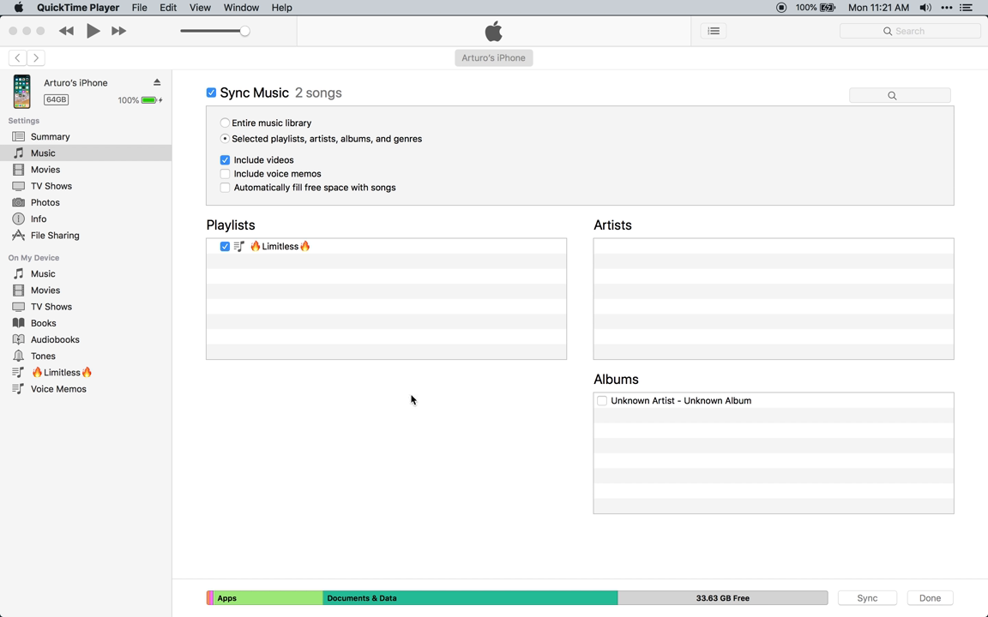
{"action": "mouse_move", "coordinate": [383, 380]}
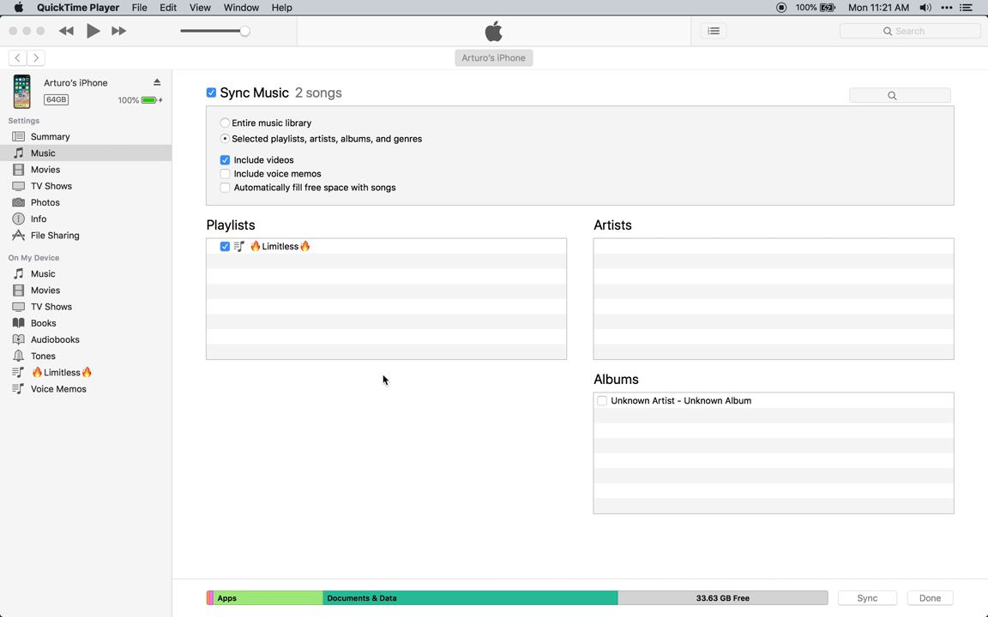
{"action": "mouse_move", "coordinate": [391, 388]}
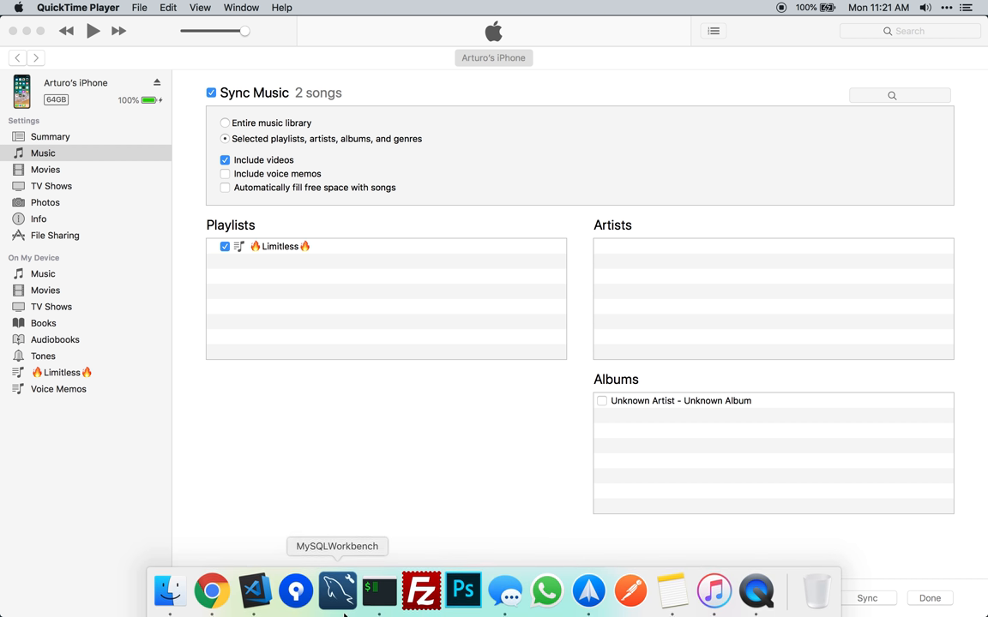
{"action": "mouse_move", "coordinate": [468, 202]}
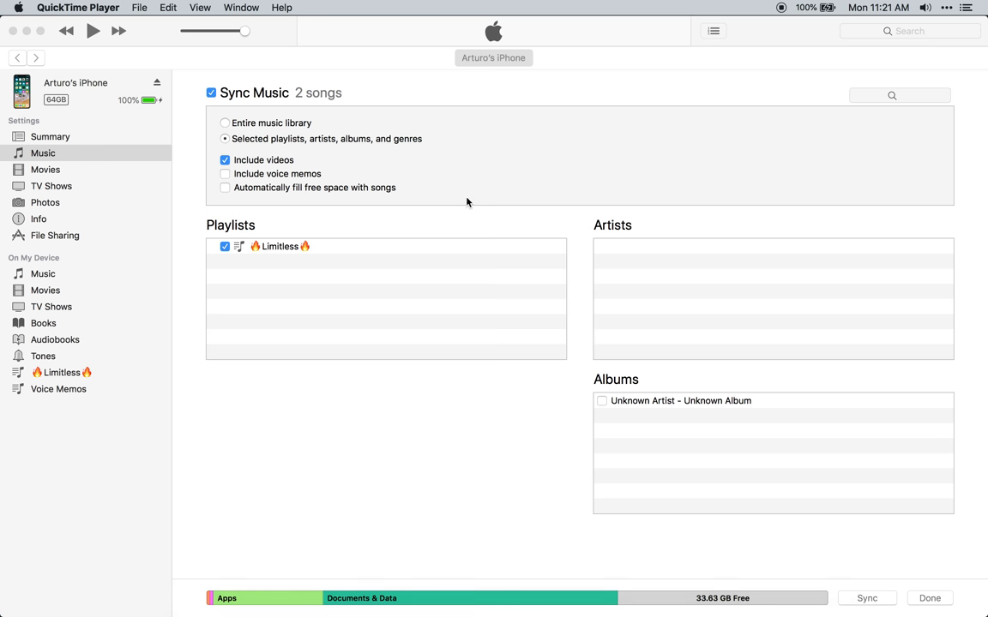
{"action": "mouse_move", "coordinate": [478, 208]}
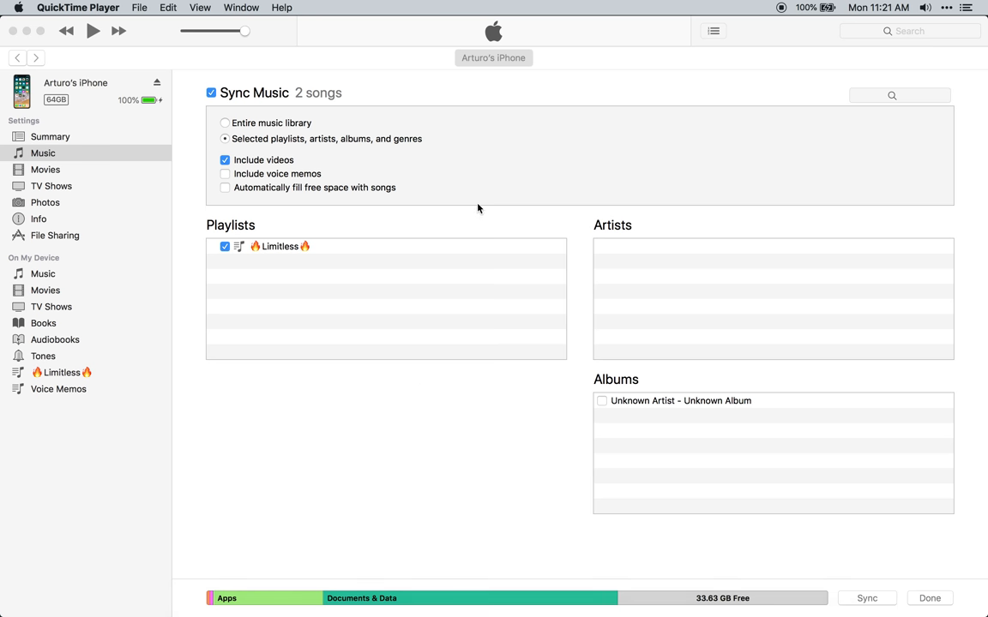
{"action": "mouse_move", "coordinate": [469, 206]}
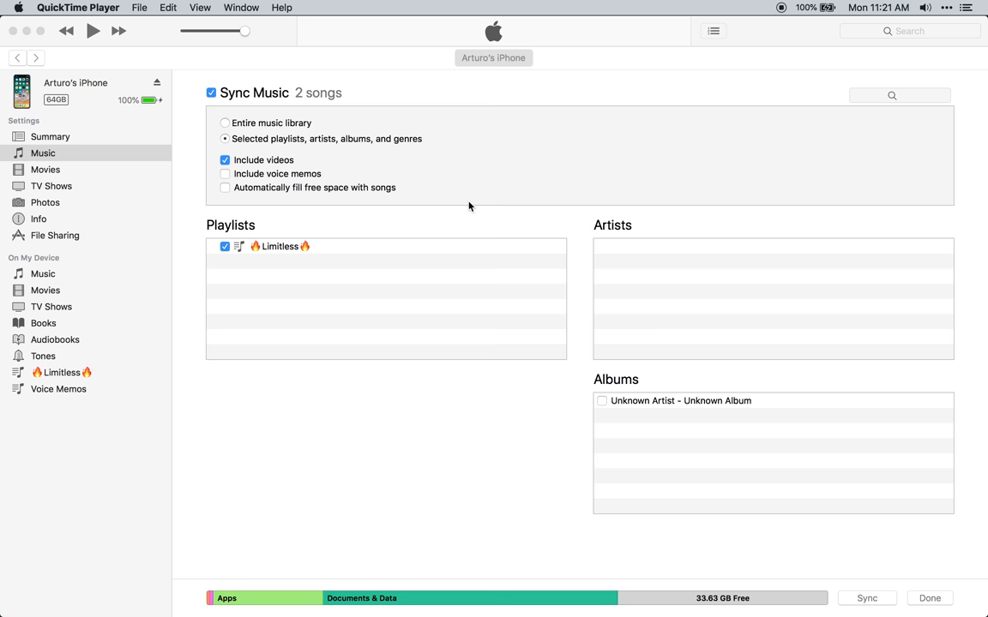
{"action": "mouse_move", "coordinate": [425, 219]}
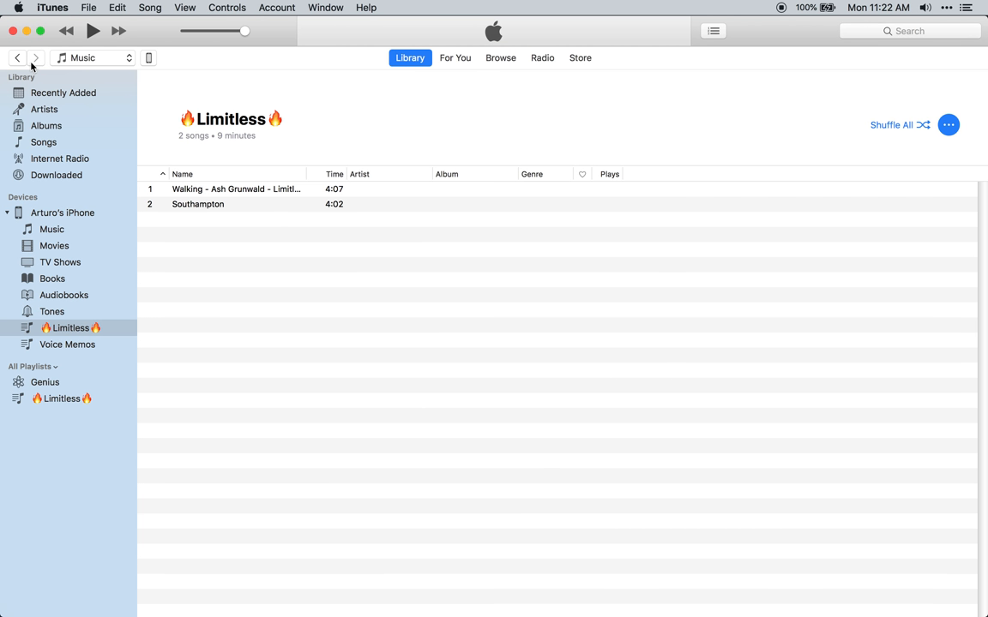
{"action": "mouse_move", "coordinate": [146, 69]}
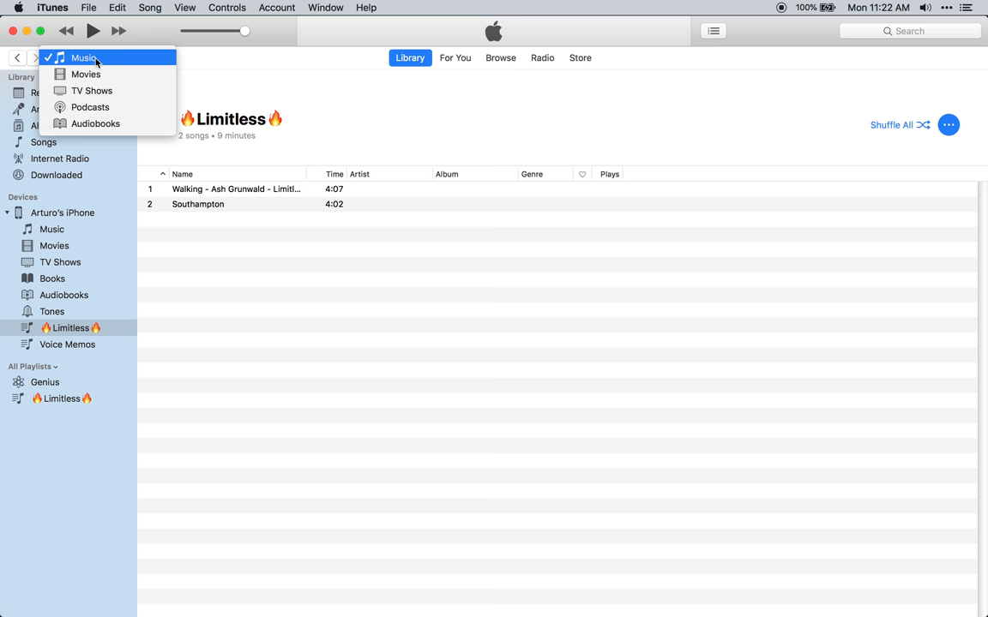
- Delete the 🔥Limitless🔥 playlist from the library and confirm the deletion
{"action": "left_click", "coordinate": [84, 57]}
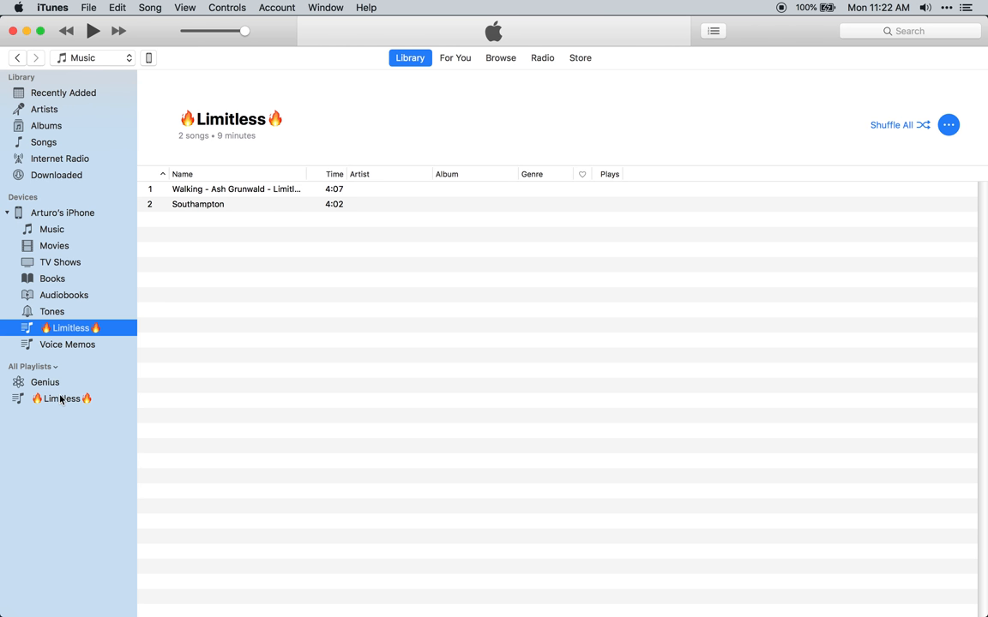
{"action": "mouse_move", "coordinate": [53, 413]}
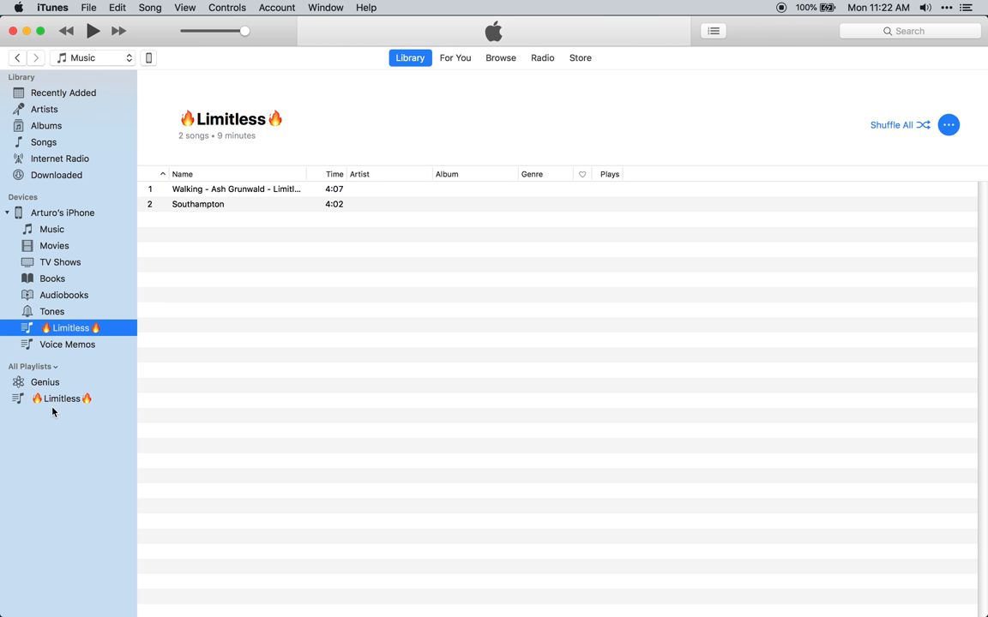
{"action": "mouse_move", "coordinate": [58, 399]}
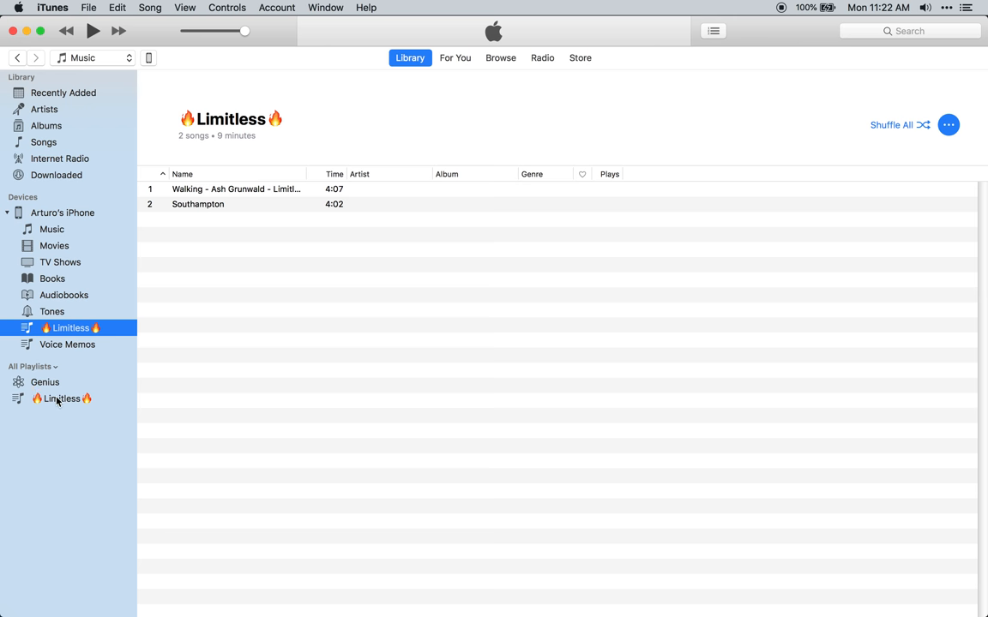
{"action": "right_click", "coordinate": [60, 399]}
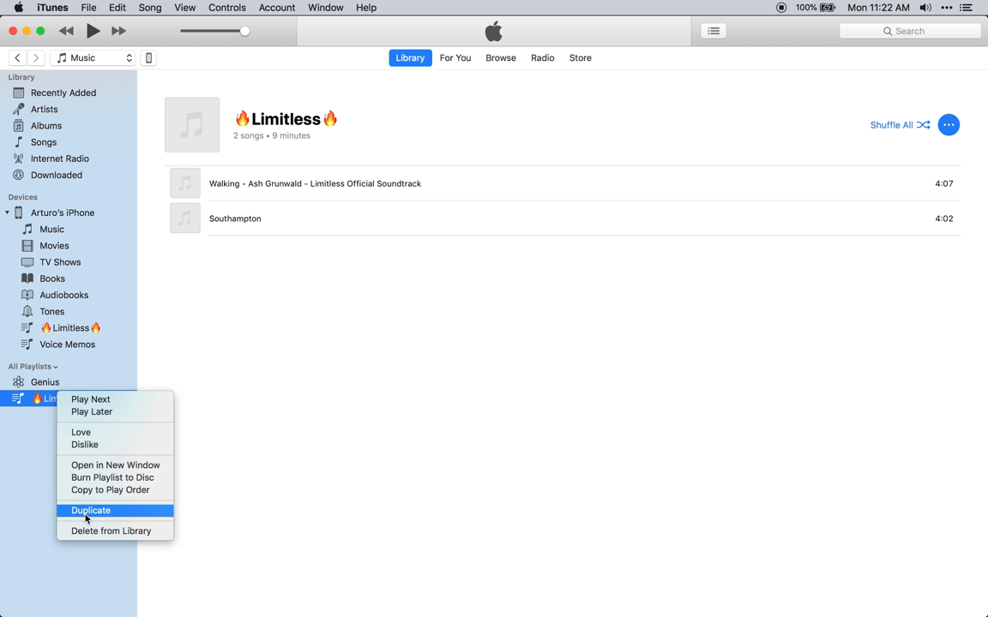
{"action": "left_click", "coordinate": [111, 531]}
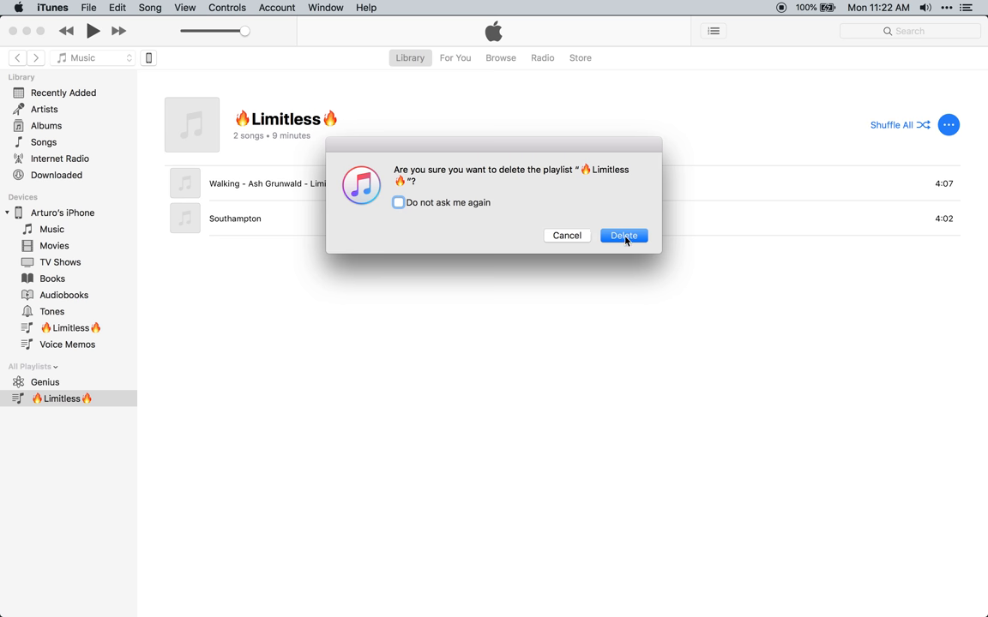
{"action": "left_click", "coordinate": [624, 236]}
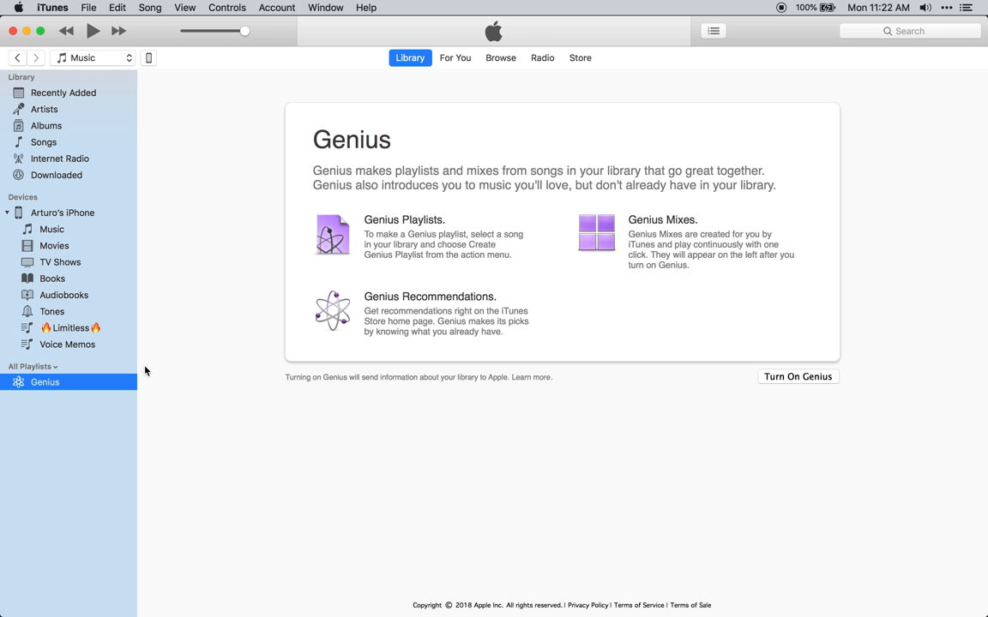
{"action": "mouse_move", "coordinate": [54, 112]}
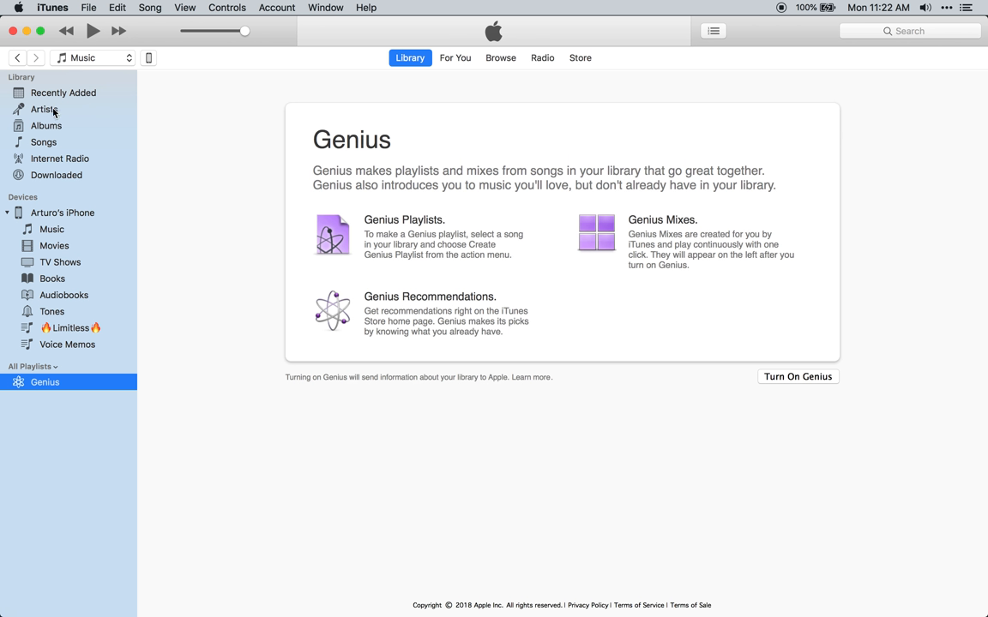
- Delete the Unknown Album, with Walking and Southampton, from the library via Artists view
{"action": "left_click", "coordinate": [44, 109]}
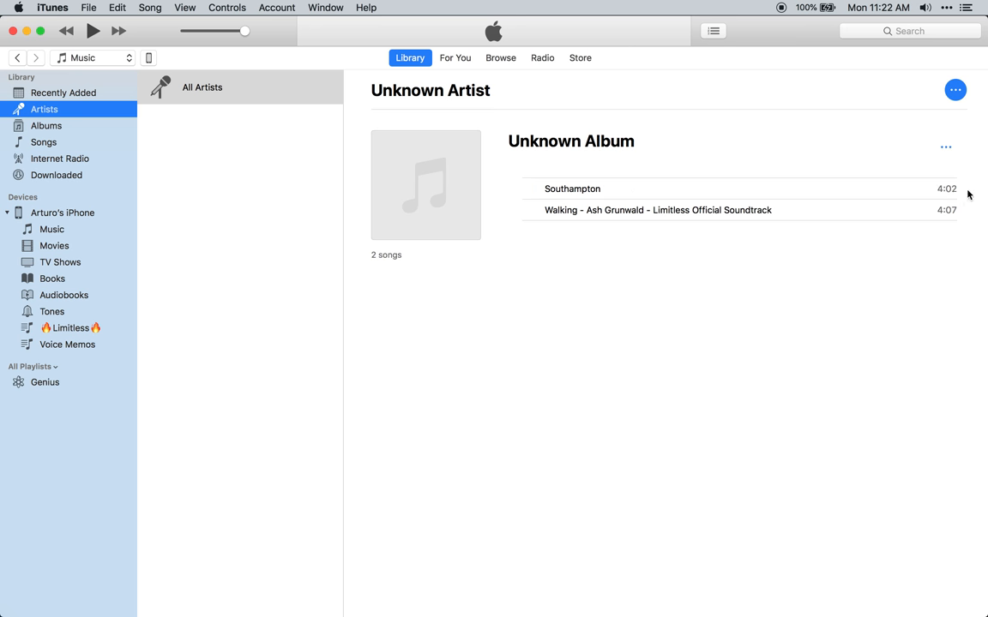
{"action": "left_click", "coordinate": [946, 147]}
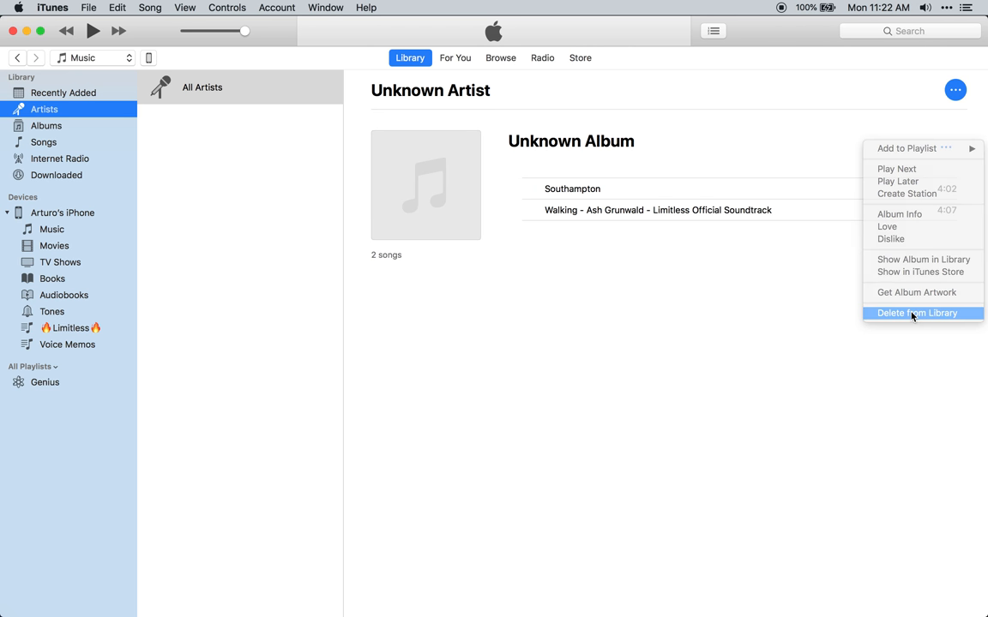
{"action": "left_click", "coordinate": [917, 312]}
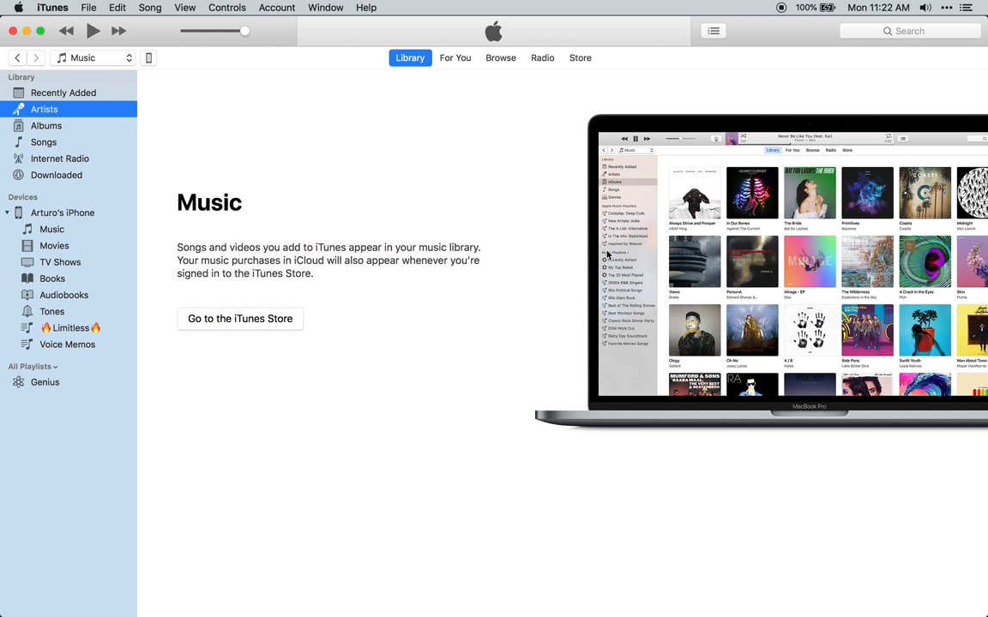
{"action": "mouse_move", "coordinate": [330, 163]}
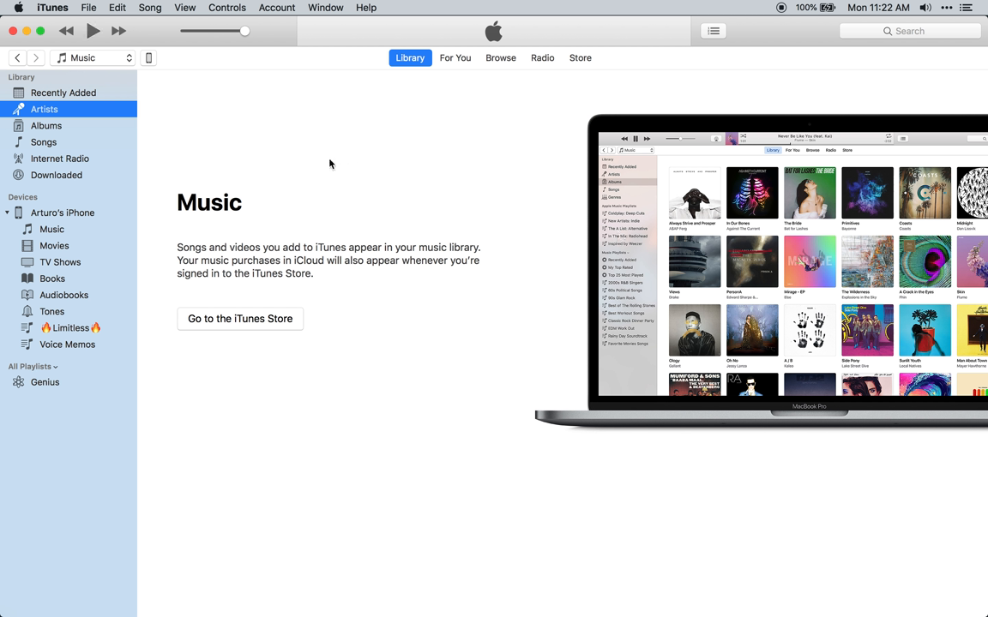
{"action": "mouse_move", "coordinate": [610, 176]}
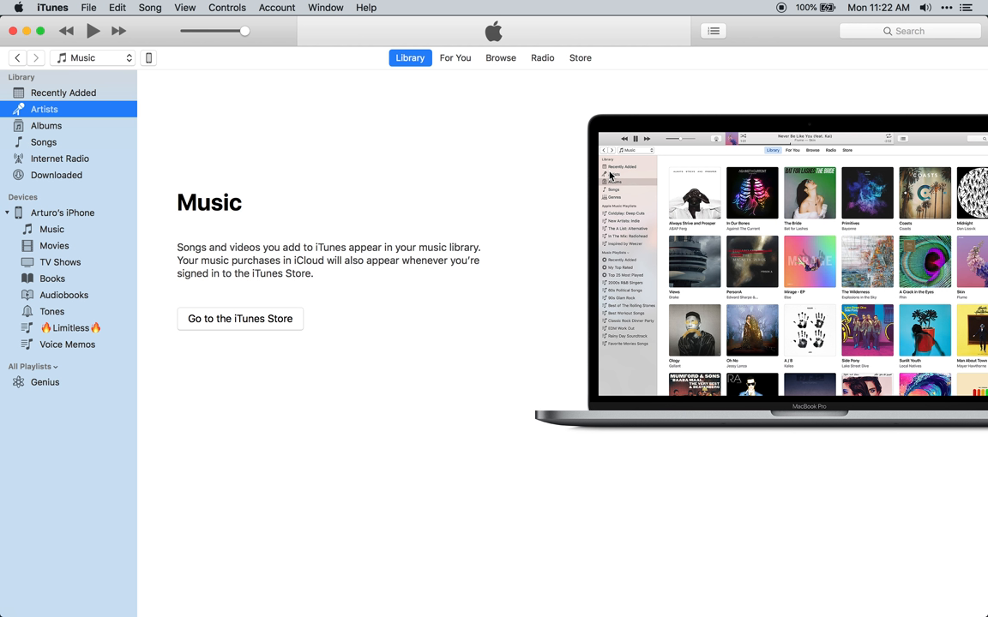
{"action": "mouse_move", "coordinate": [610, 174]}
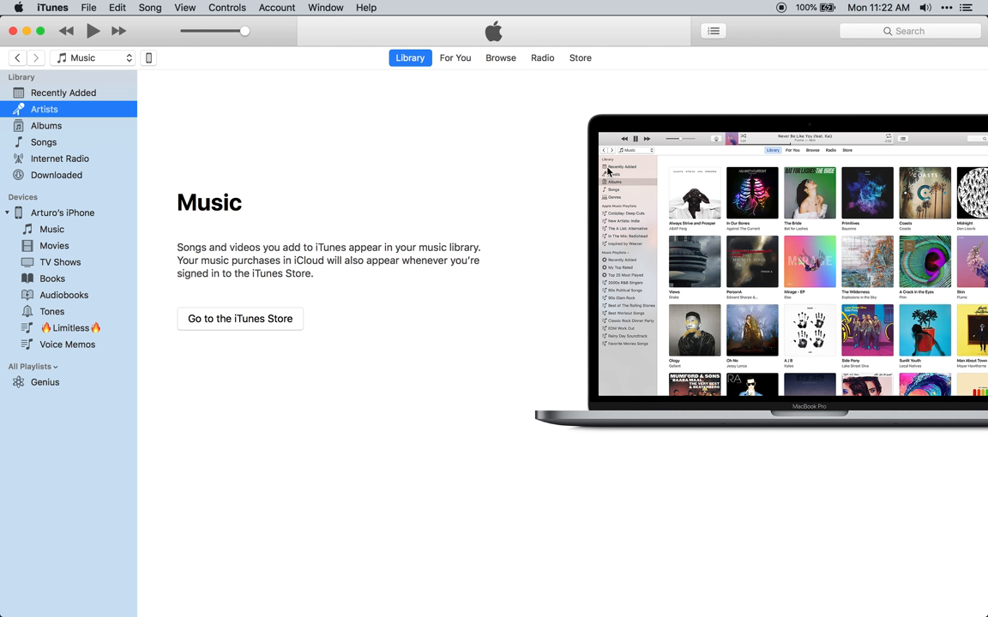
{"action": "mouse_move", "coordinate": [324, 129]}
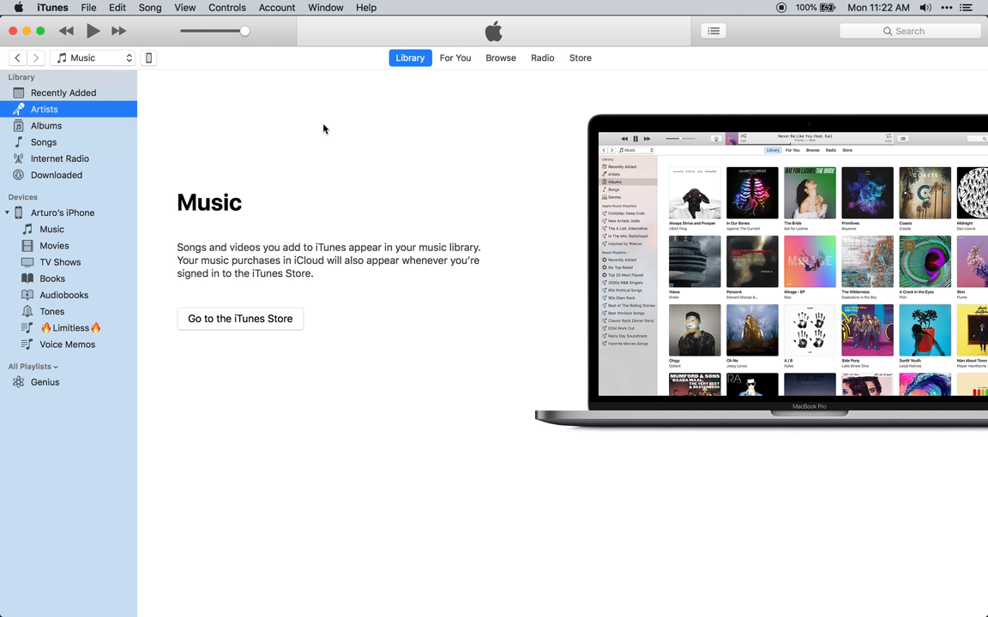
- Create a new playlist named 🔥Limitless🔥 and open it
{"action": "left_click", "coordinate": [54, 367]}
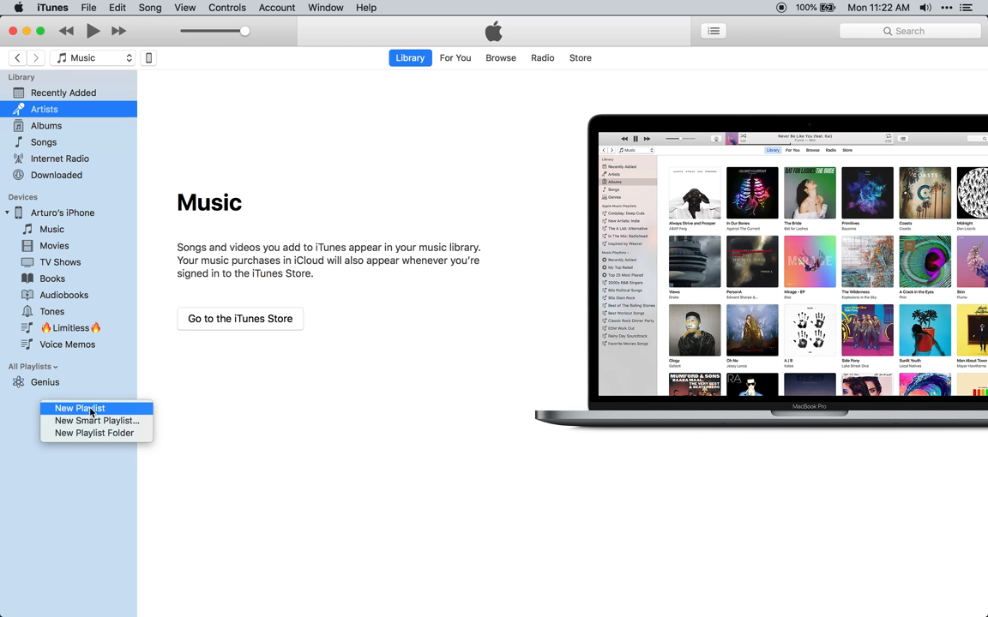
{"action": "mouse_move", "coordinate": [375, 263]}
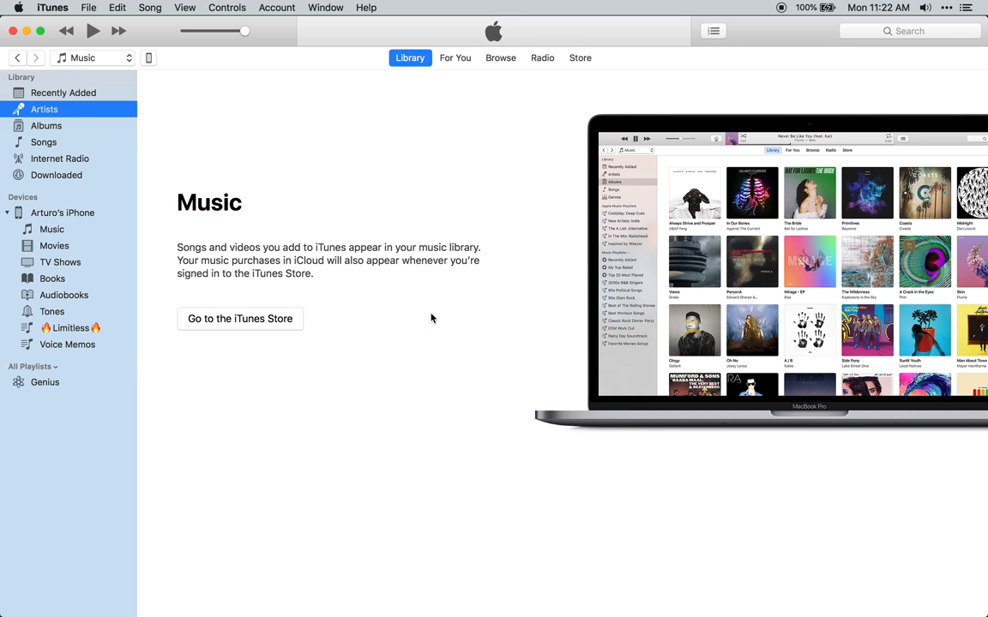
{"action": "mouse_move", "coordinate": [39, 434]}
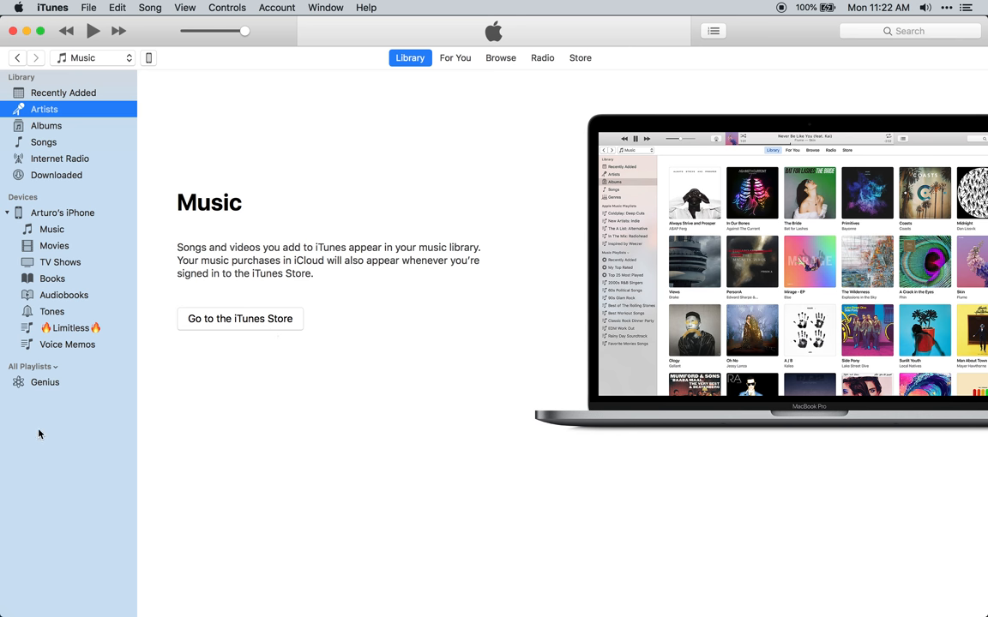
{"action": "left_click", "coordinate": [55, 366]}
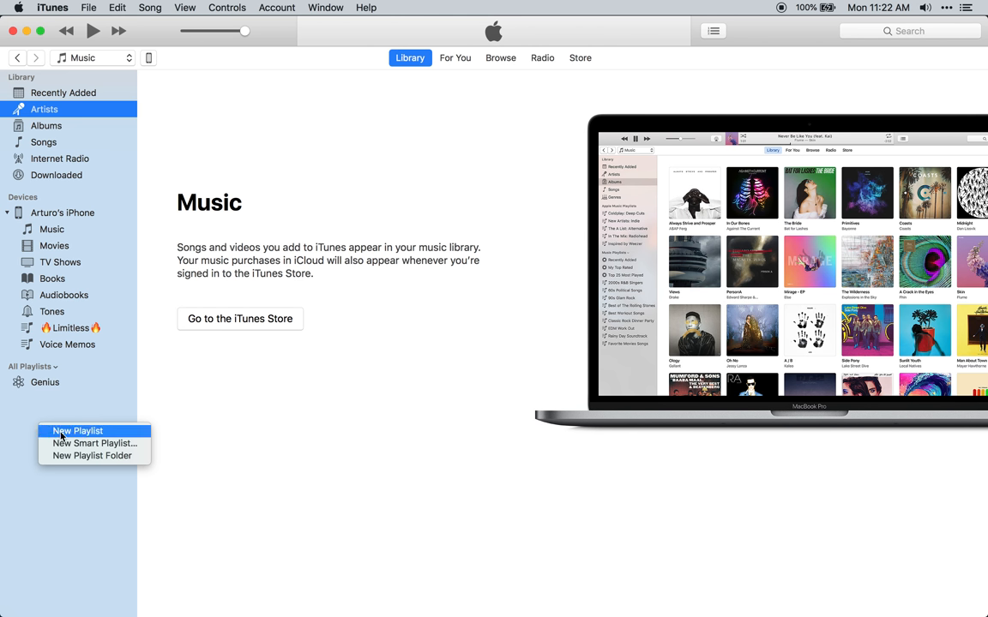
{"action": "left_click", "coordinate": [77, 430]}
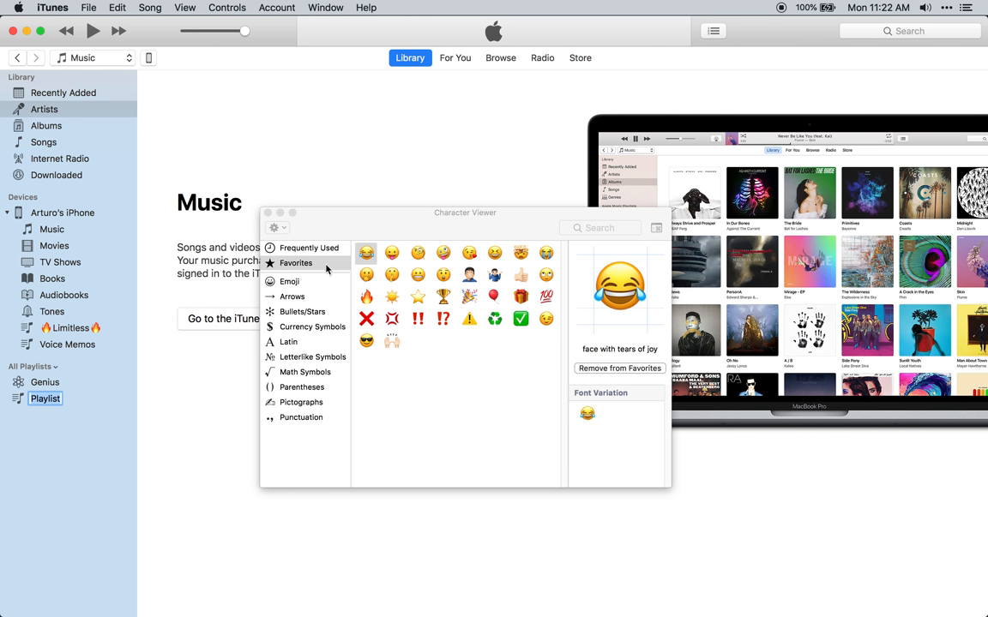
{"action": "left_click", "coordinate": [366, 297]}
{"action": "type", "text": "🔥Limitless🔥"}
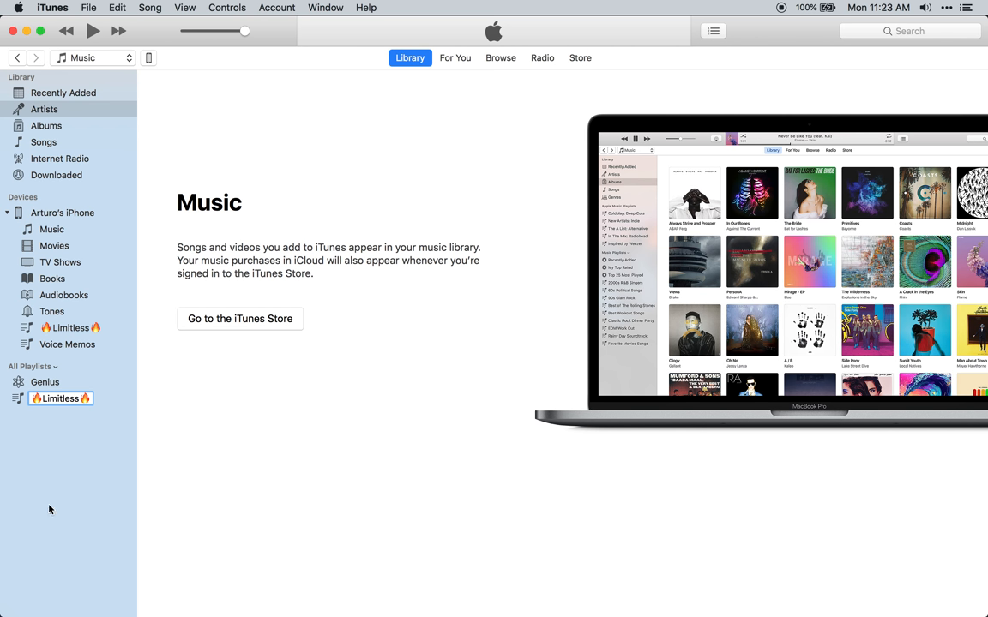
{"action": "left_click", "coordinate": [44, 108]}
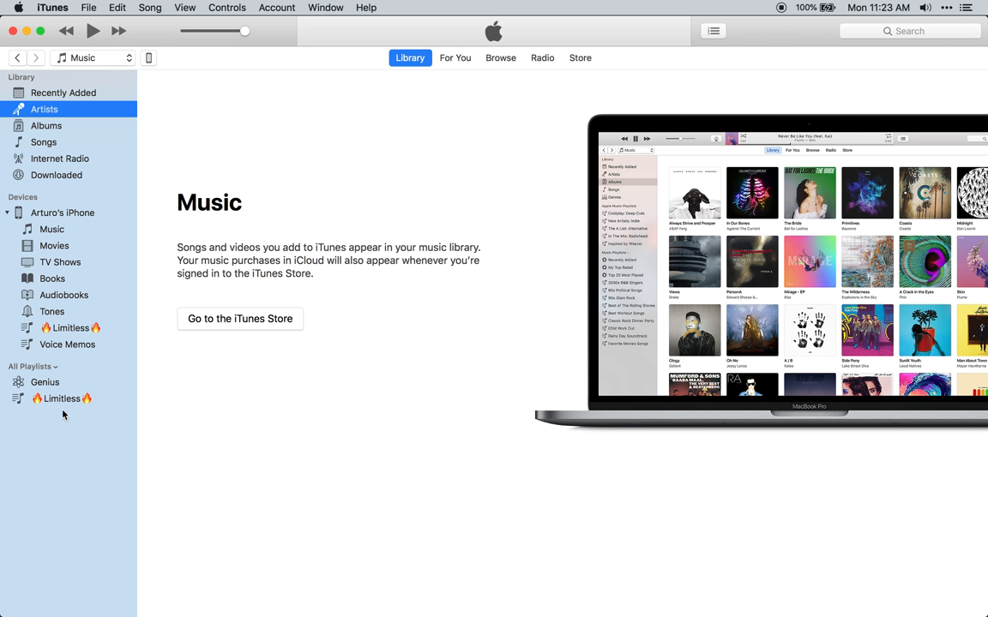
{"action": "left_click", "coordinate": [60, 398]}
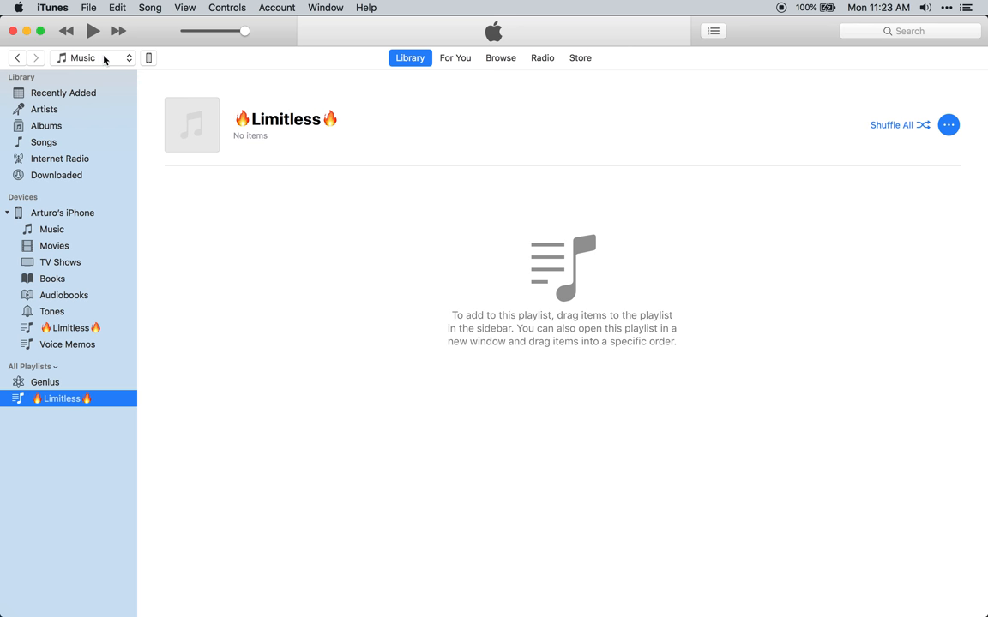
{"action": "mouse_move", "coordinate": [84, 388]}
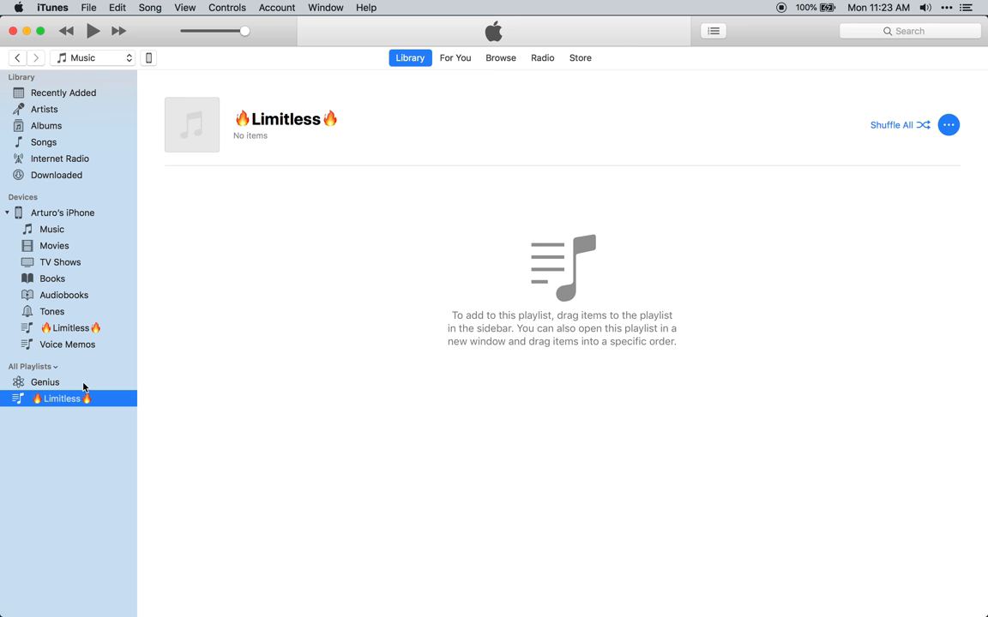
{"action": "mouse_move", "coordinate": [169, 590]}
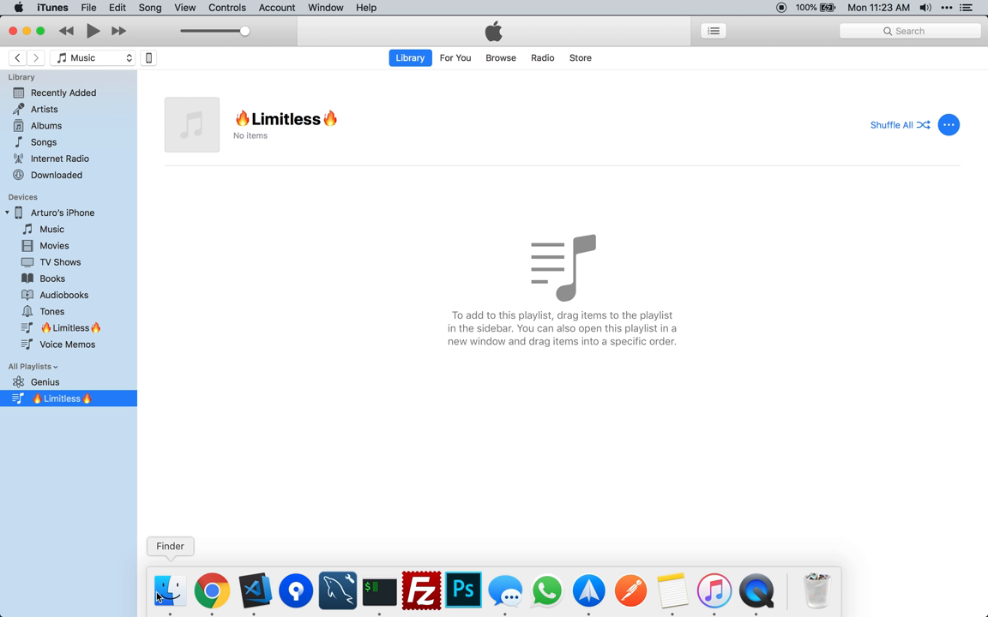
- Drag Southampton.mp3 from Finder's Downloads into the 🔥Limitless🔥 playlist
{"action": "left_click", "coordinate": [169, 590]}
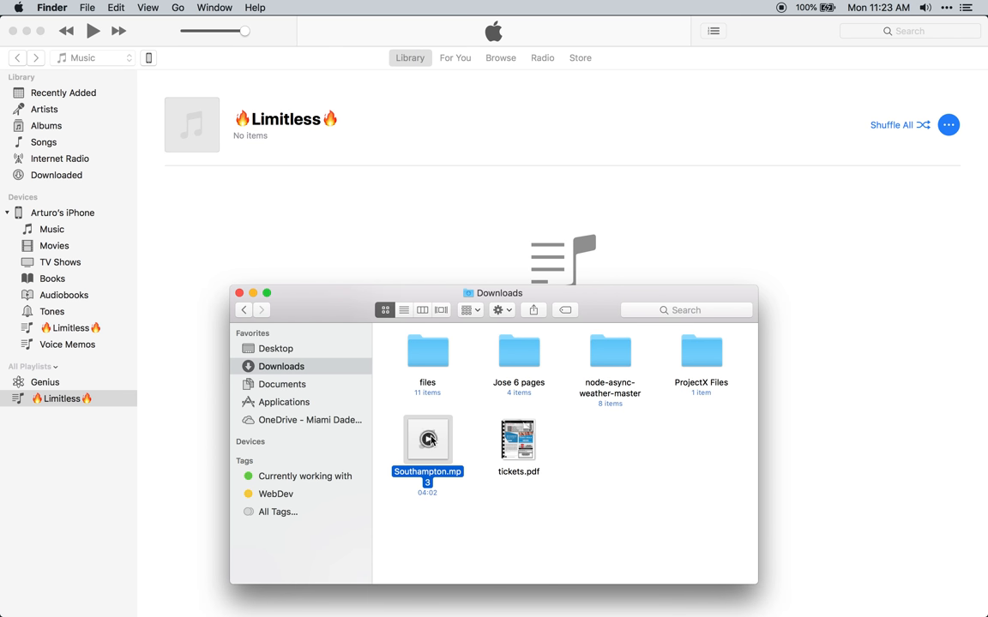
{"action": "mouse_move", "coordinate": [453, 479]}
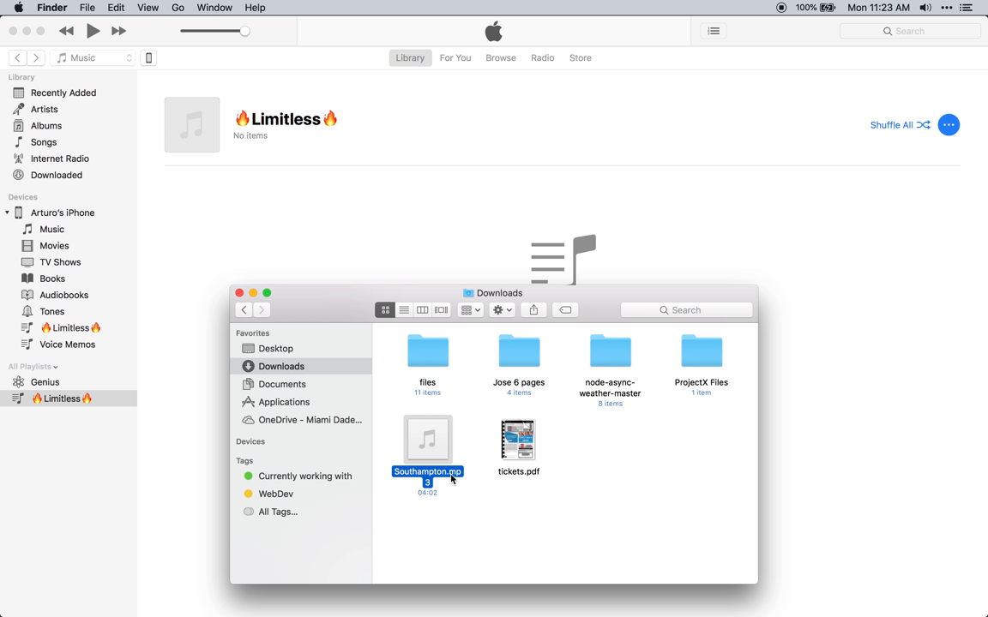
{"action": "mouse_move", "coordinate": [454, 478]}
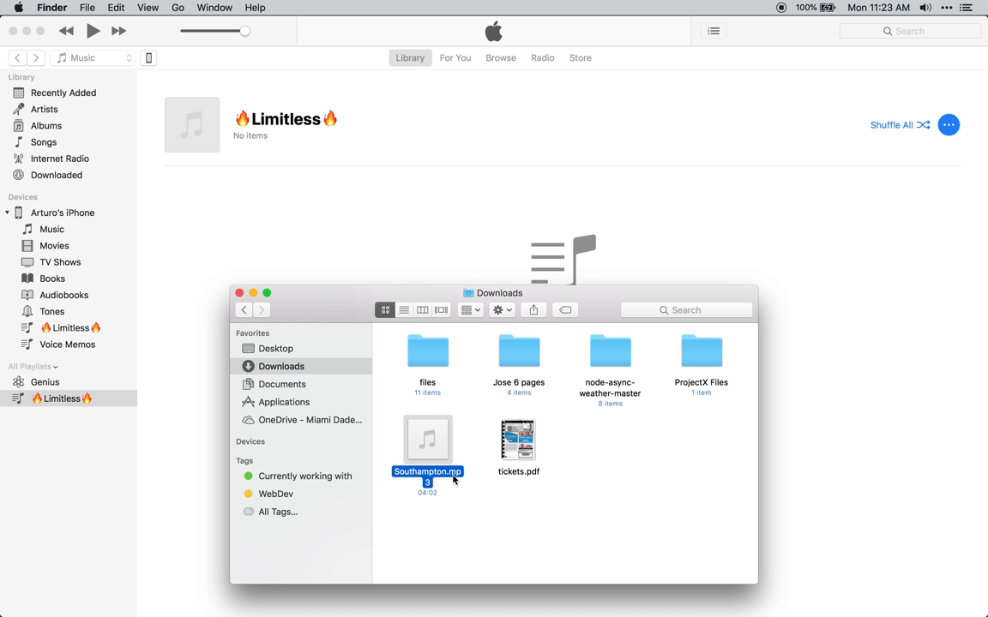
{"action": "mouse_move", "coordinate": [455, 482]}
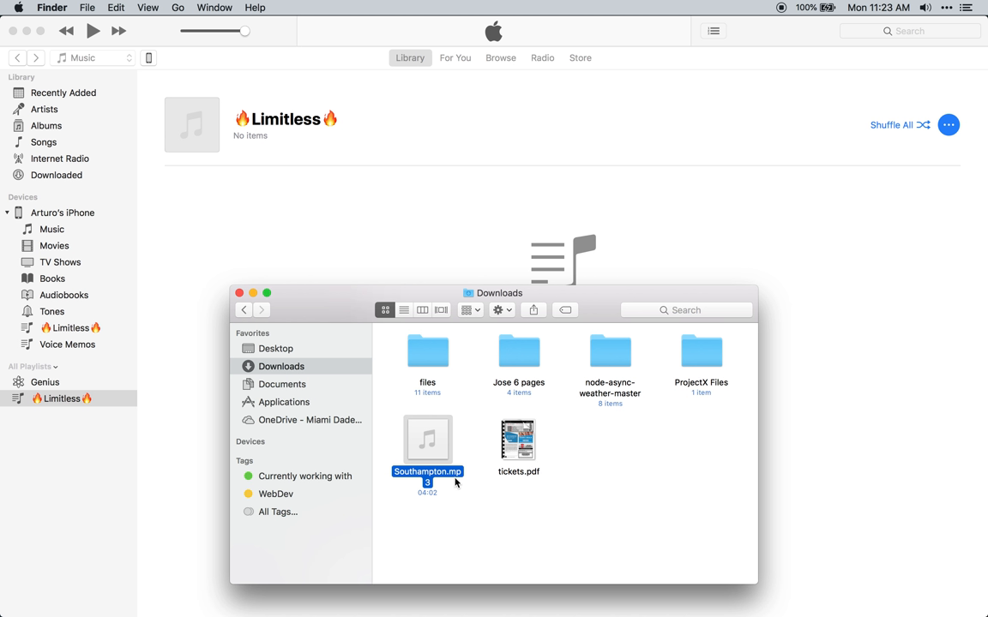
{"action": "mouse_move", "coordinate": [670, 163]}
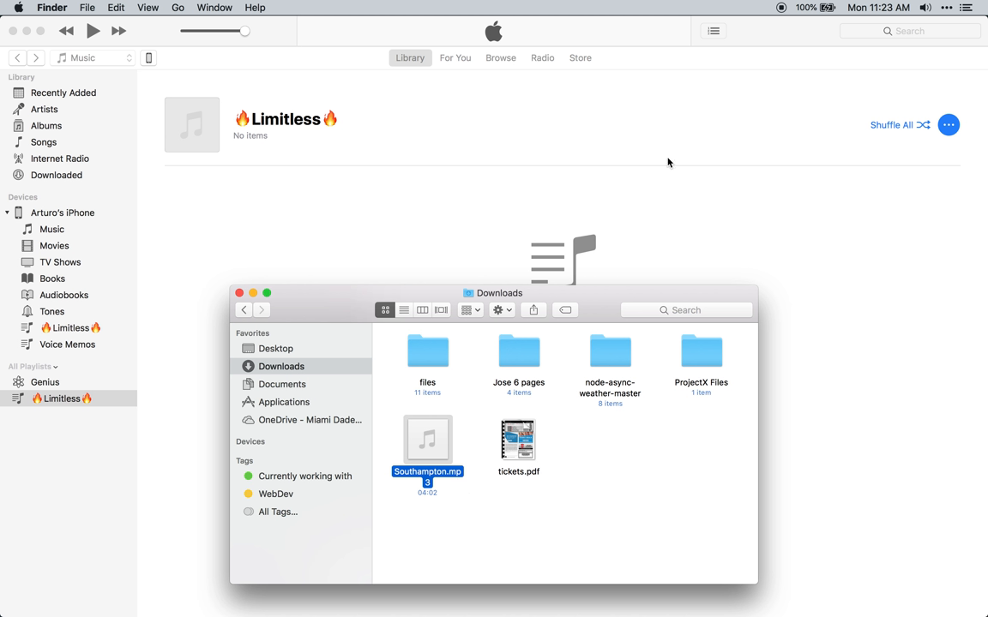
{"action": "mouse_move", "coordinate": [440, 210]}
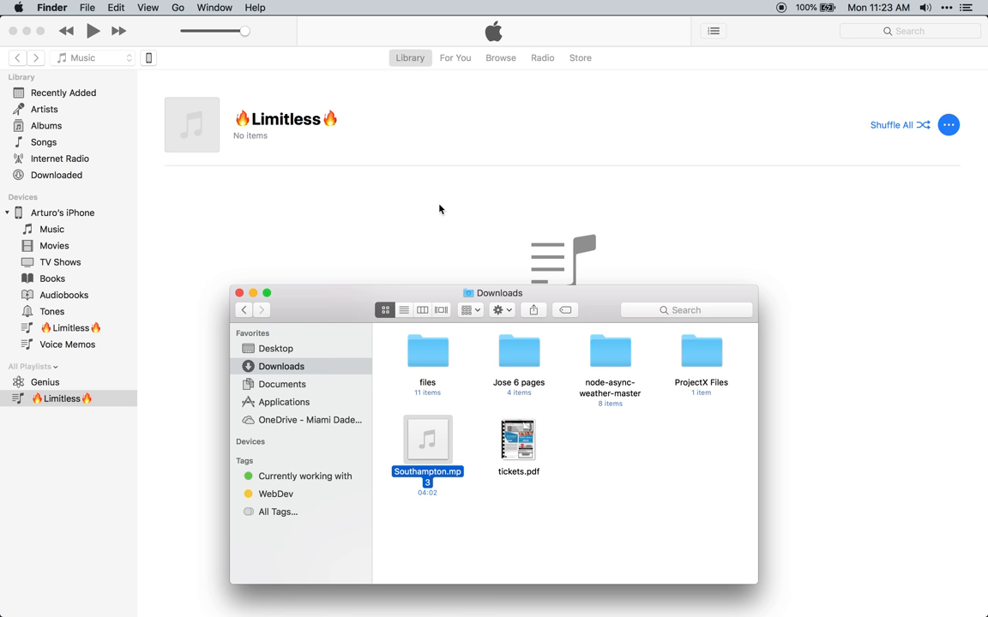
{"action": "mouse_move", "coordinate": [428, 458]}
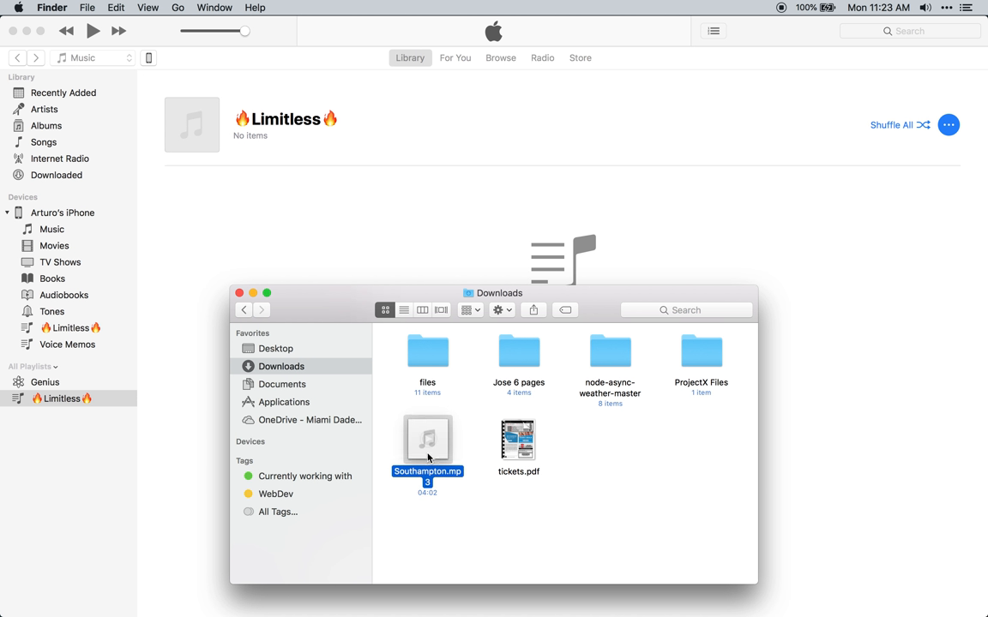
{"action": "left_click_drag", "start_coordinate": [427, 440], "coordinate": [397, 125]}
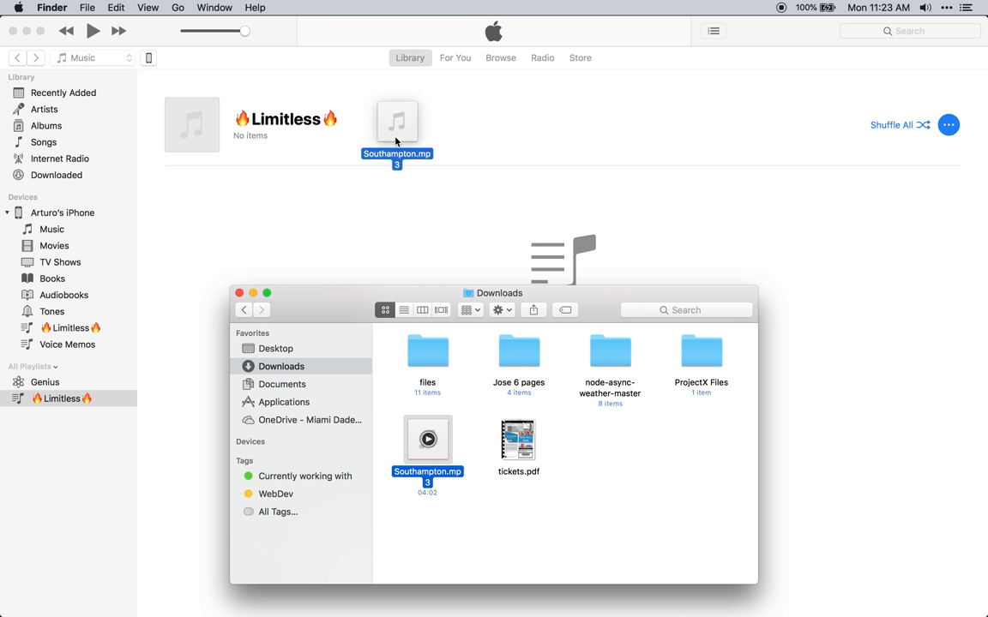
{"action": "left_click_drag", "start_coordinate": [427, 439], "coordinate": [397, 124]}
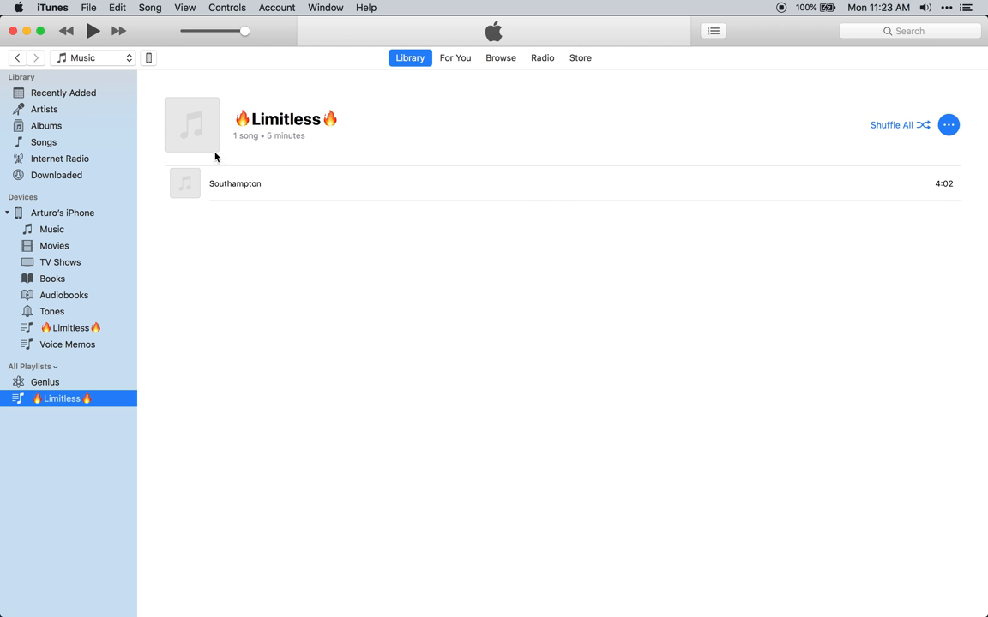
{"action": "mouse_move", "coordinate": [331, 239]}
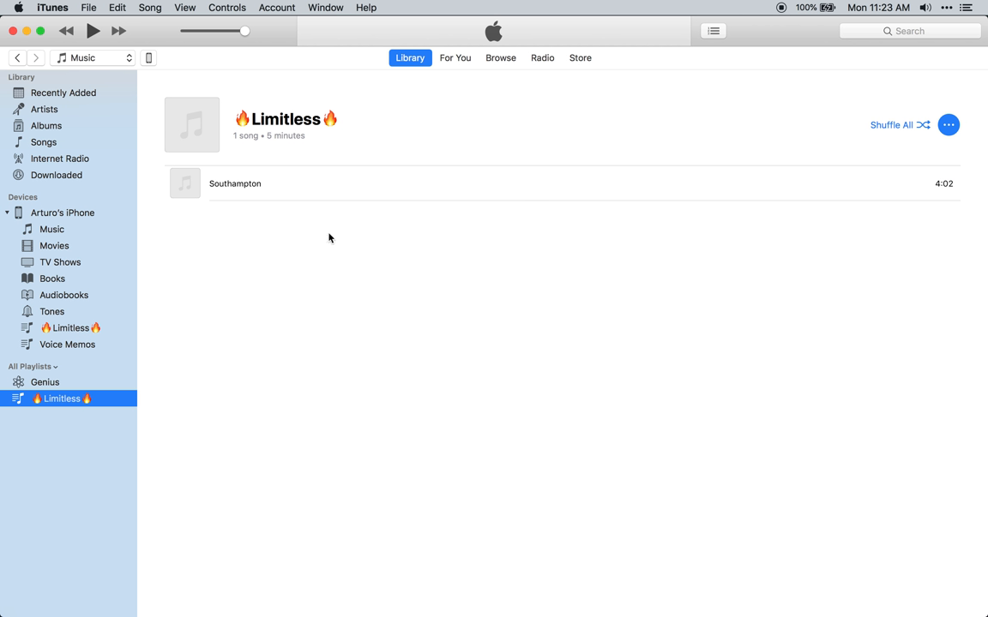
{"action": "mouse_move", "coordinate": [271, 400]}
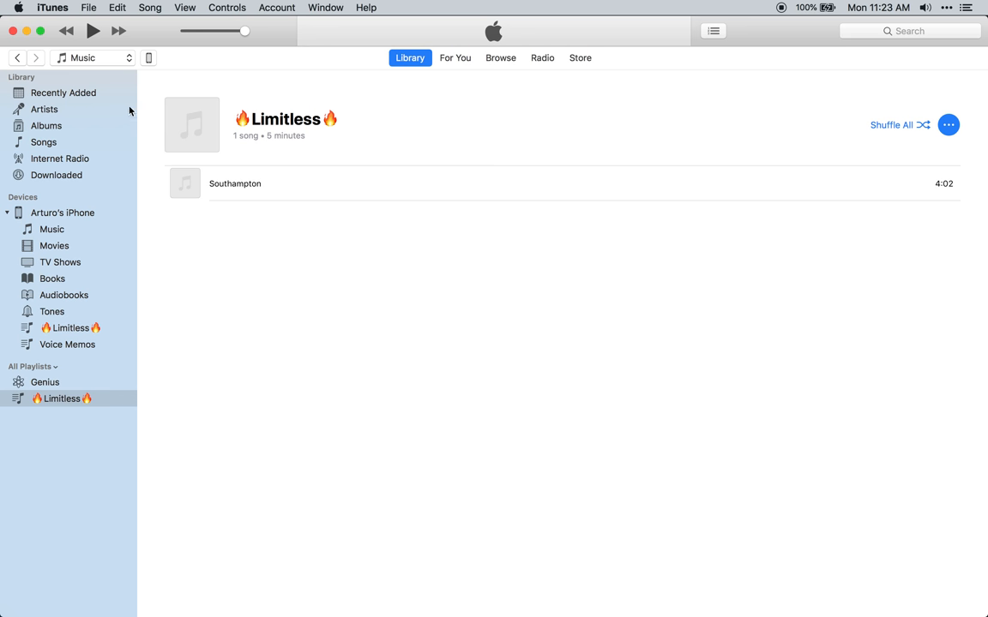
- Show the library by Artists to confirm Southampton under Unknown Artist
{"action": "left_click", "coordinate": [44, 109]}
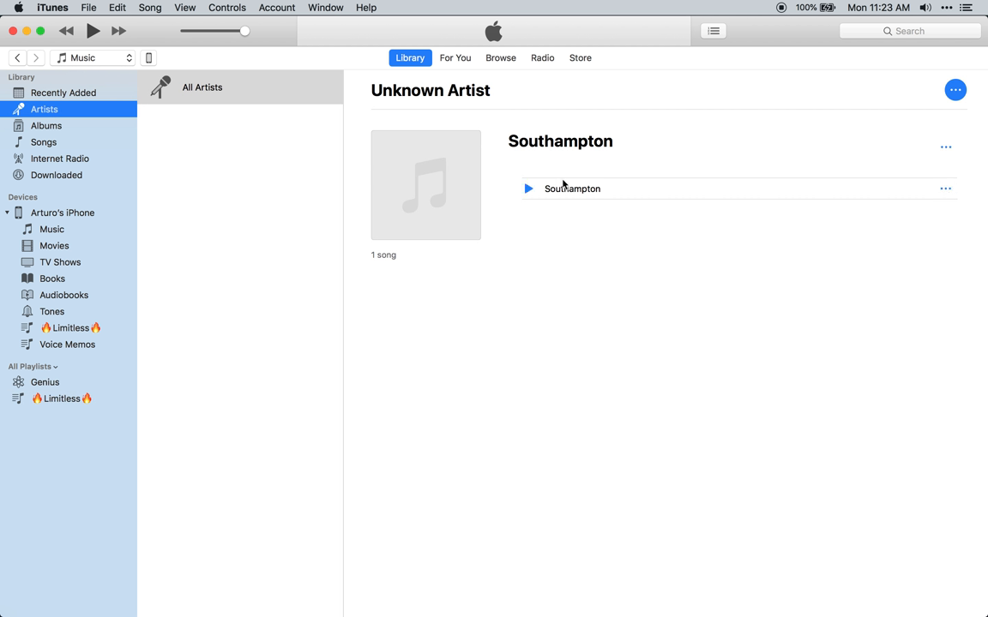
{"action": "mouse_move", "coordinate": [579, 213]}
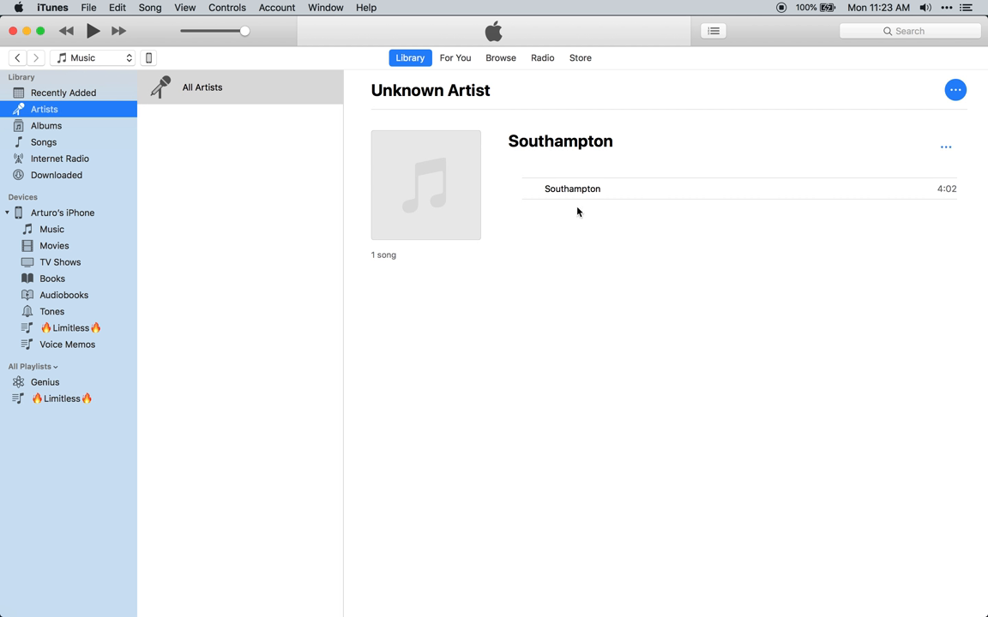
{"action": "mouse_move", "coordinate": [624, 234]}
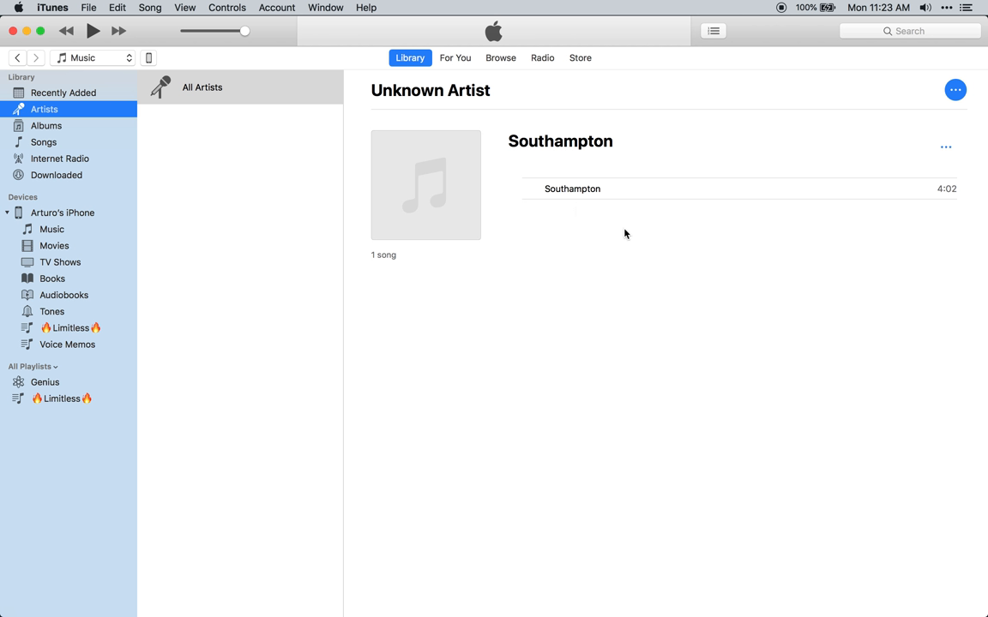
{"action": "mouse_move", "coordinate": [157, 70]}
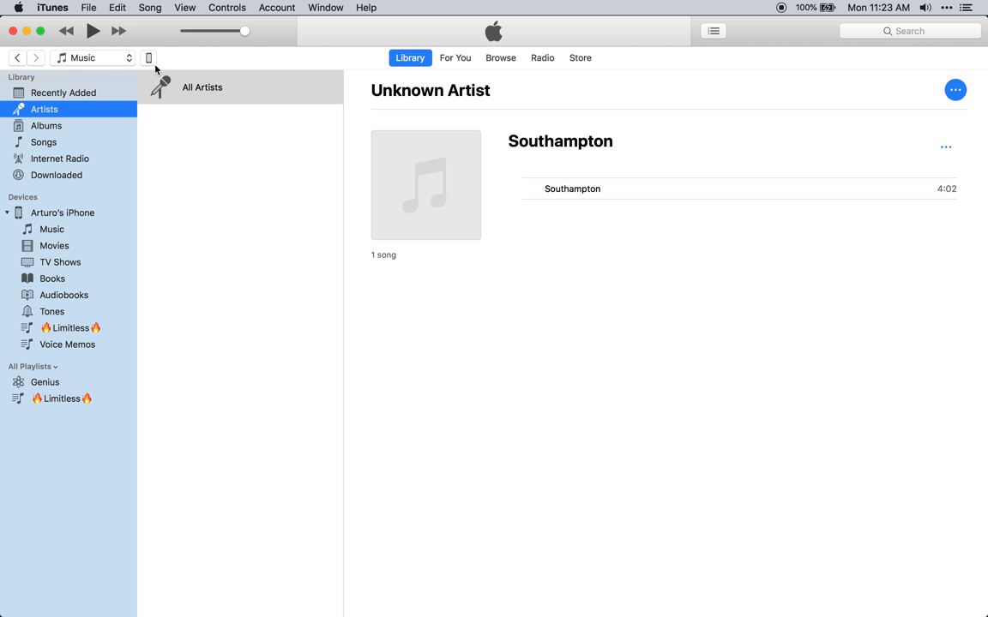
{"action": "mouse_move", "coordinate": [60, 405]}
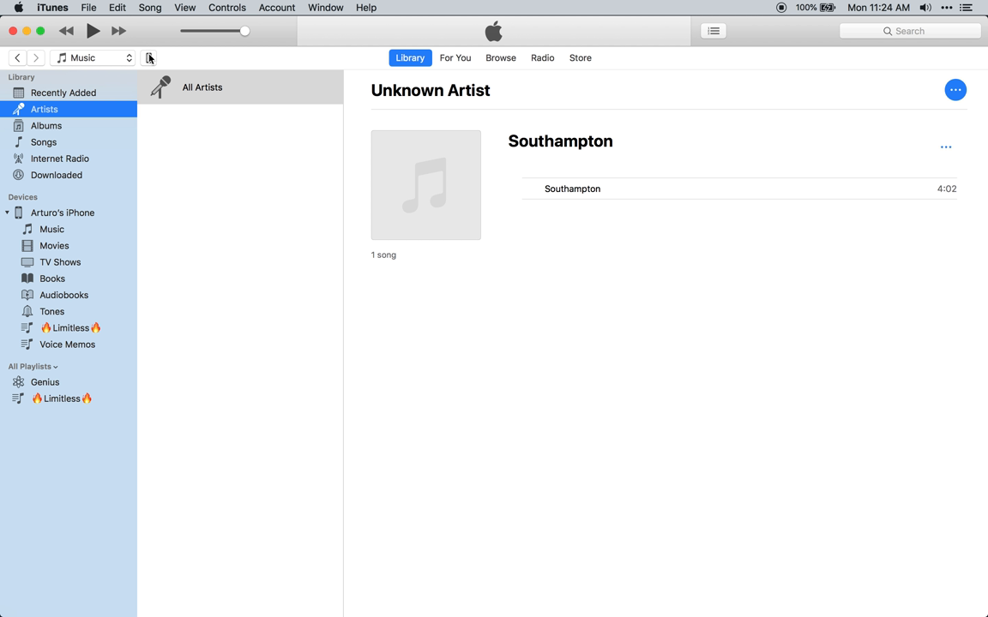
- Open the connected iPhone's Summary page
{"action": "left_click", "coordinate": [62, 213]}
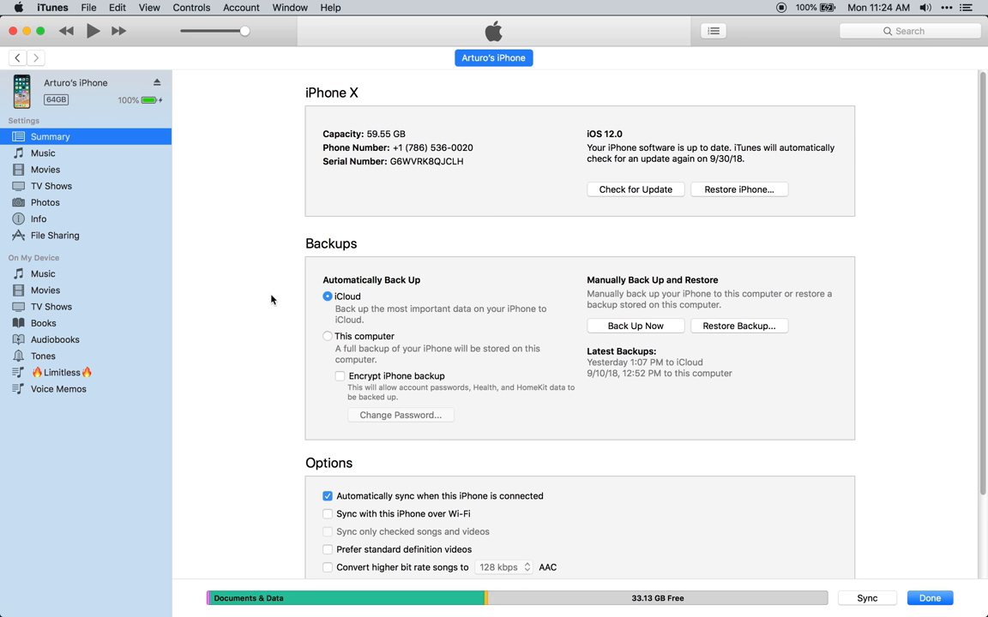
{"action": "mouse_move", "coordinate": [77, 48]}
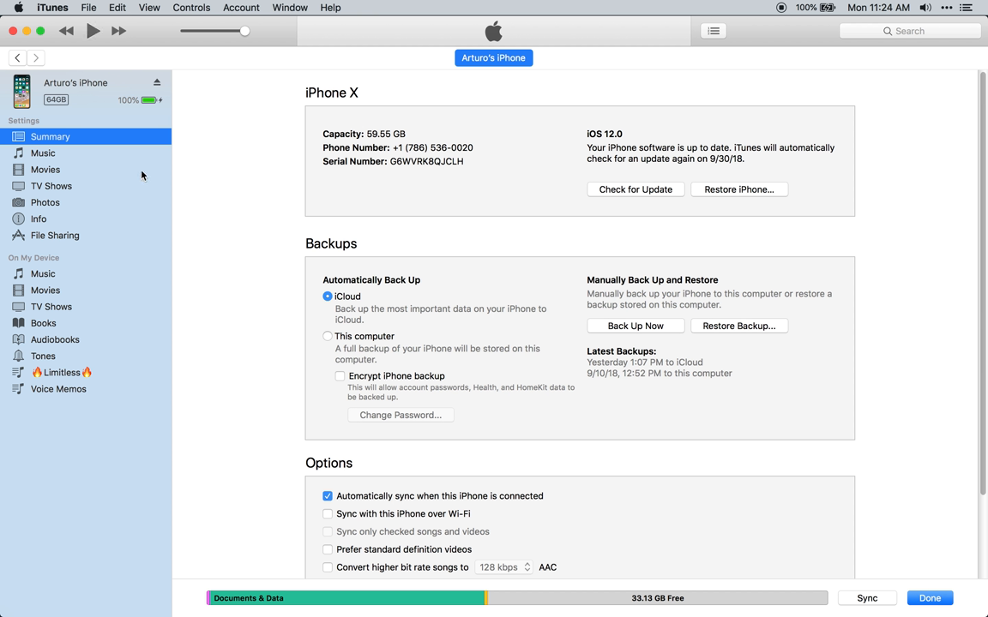
{"action": "mouse_move", "coordinate": [76, 313]}
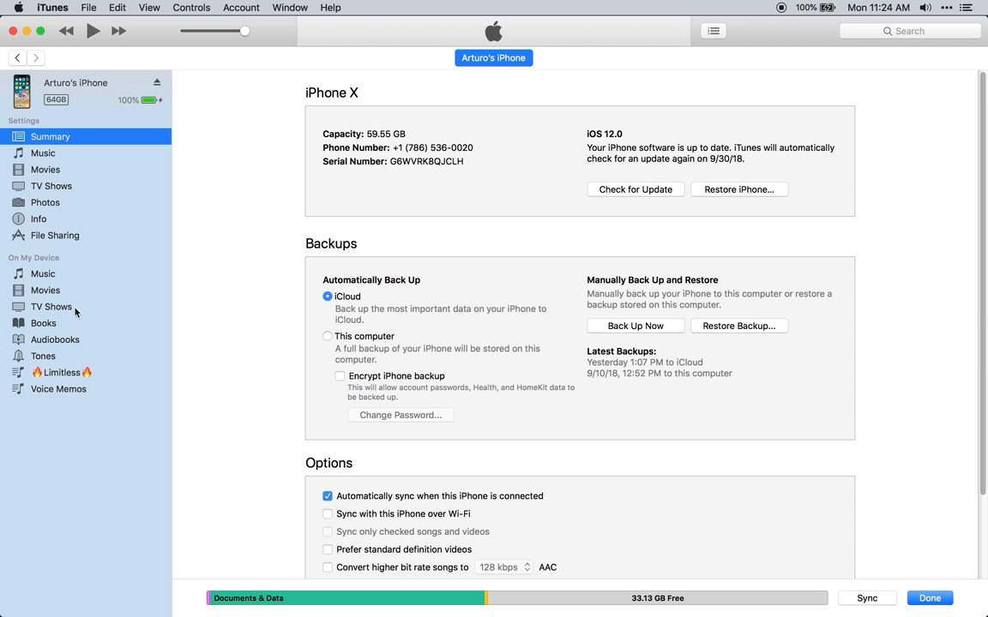
{"action": "mouse_move", "coordinate": [73, 376]}
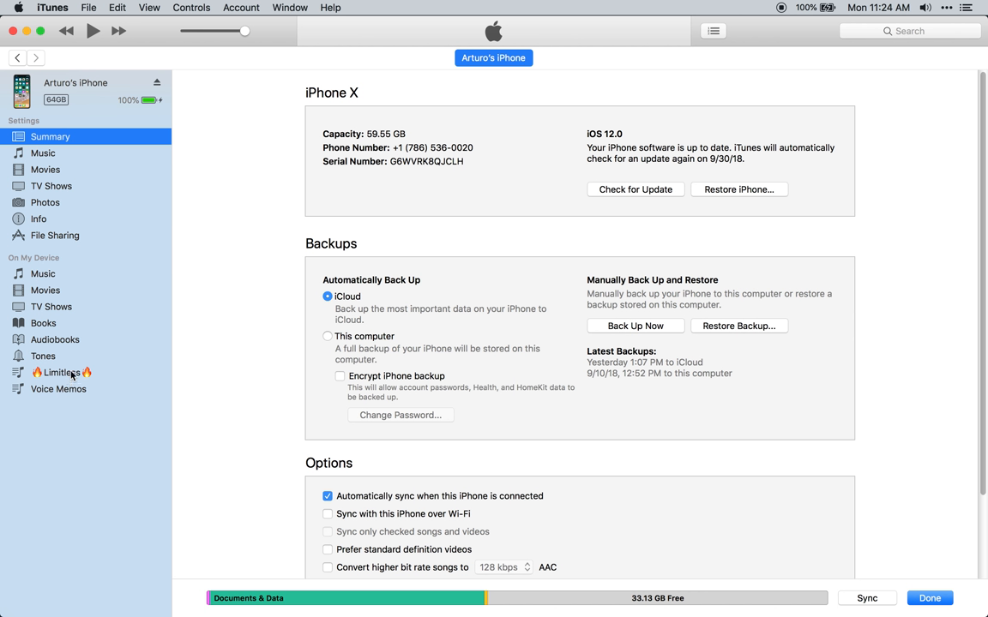
{"action": "mouse_move", "coordinate": [57, 170]}
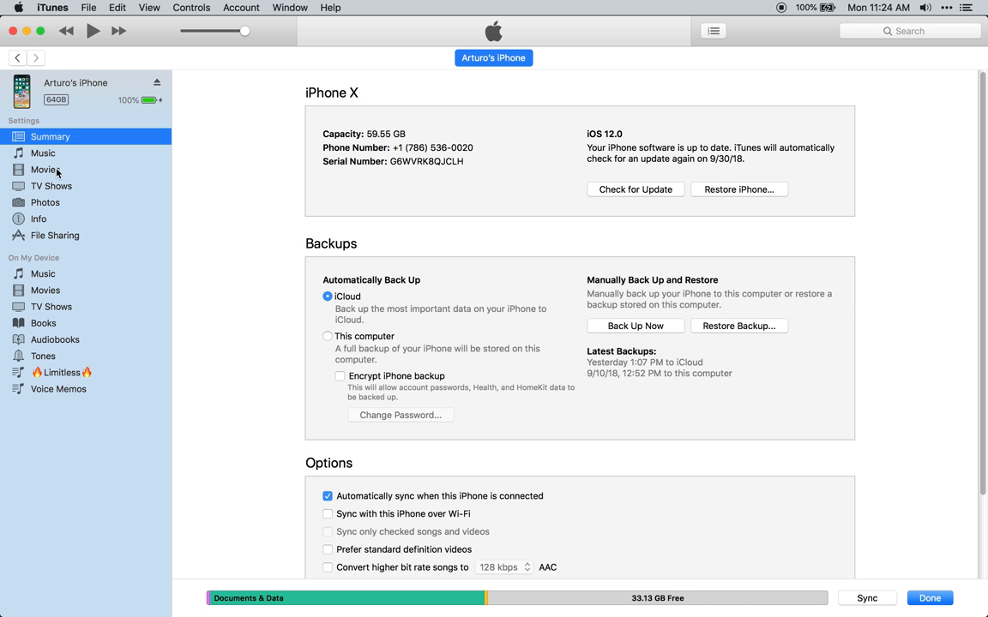
- Turn on Sync Music for the iPhone with the 🔥Limitless🔥 playlist ticked
{"action": "left_click", "coordinate": [42, 152]}
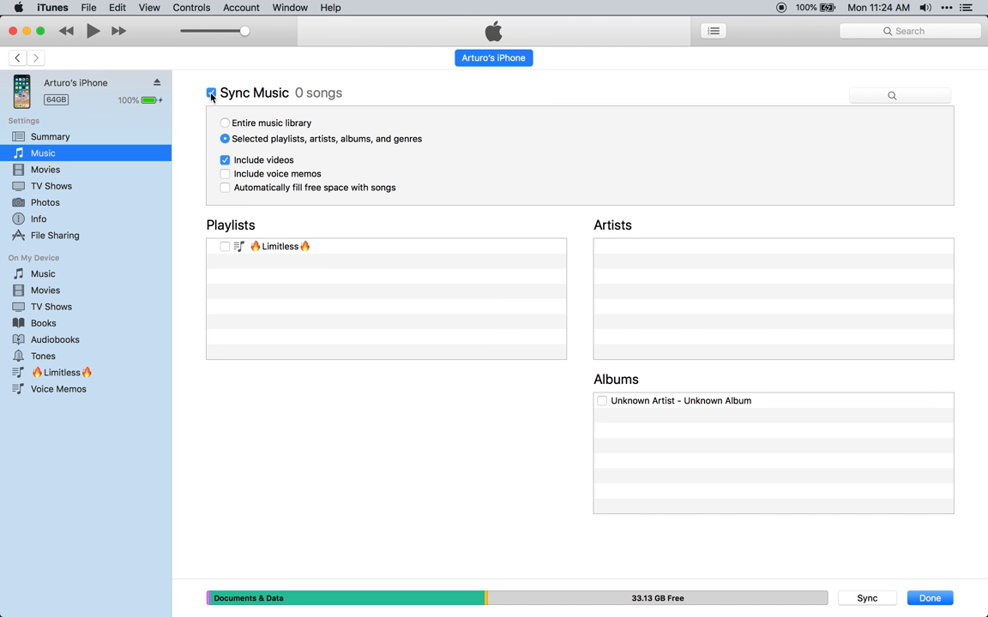
{"action": "left_click", "coordinate": [211, 92]}
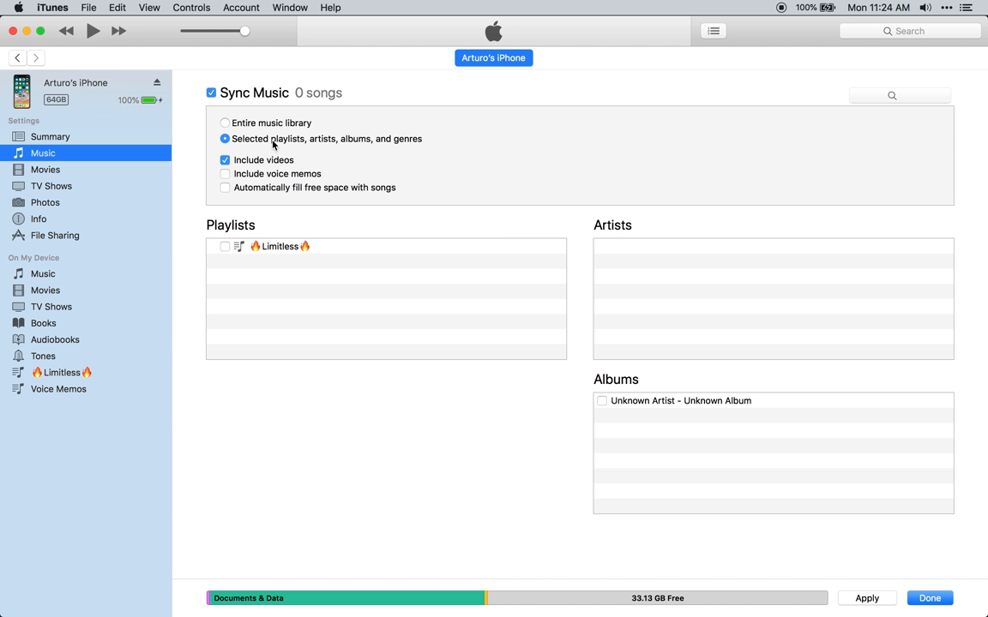
{"action": "mouse_move", "coordinate": [361, 143]}
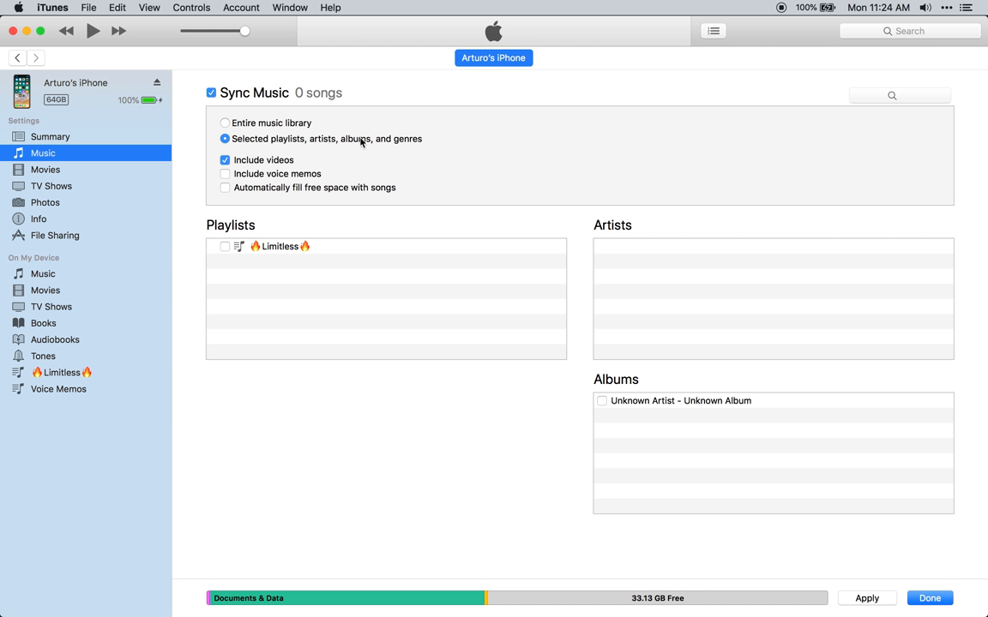
{"action": "mouse_move", "coordinate": [302, 144]}
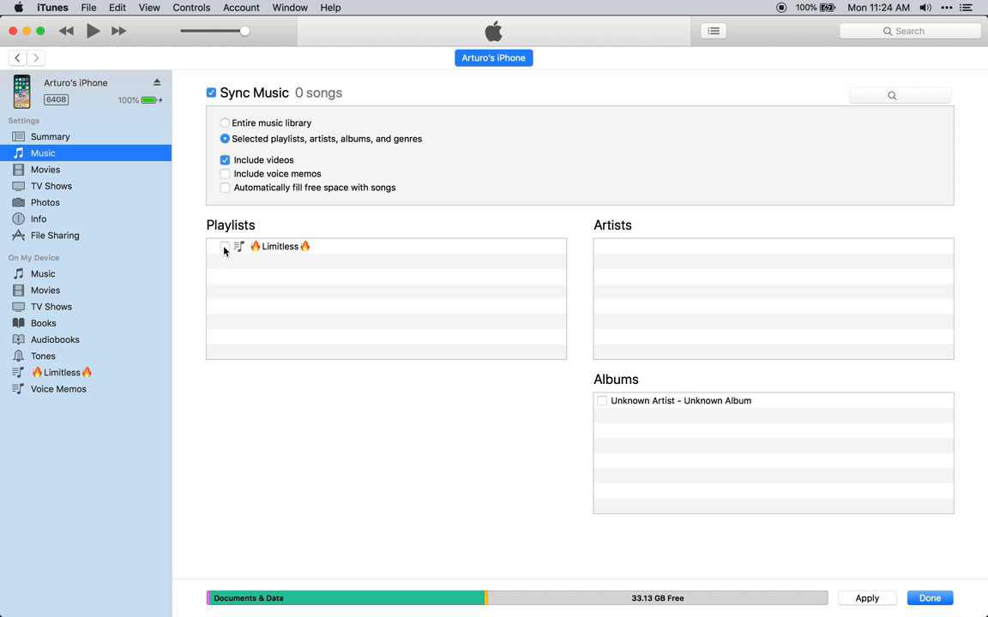
{"action": "left_click", "coordinate": [225, 246]}
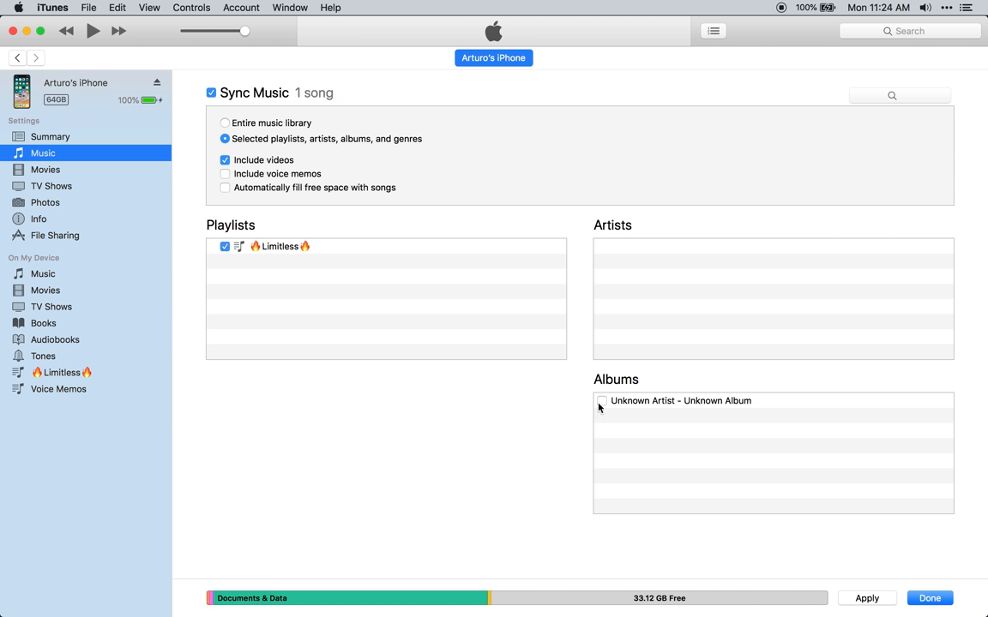
{"action": "mouse_move", "coordinate": [814, 274]}
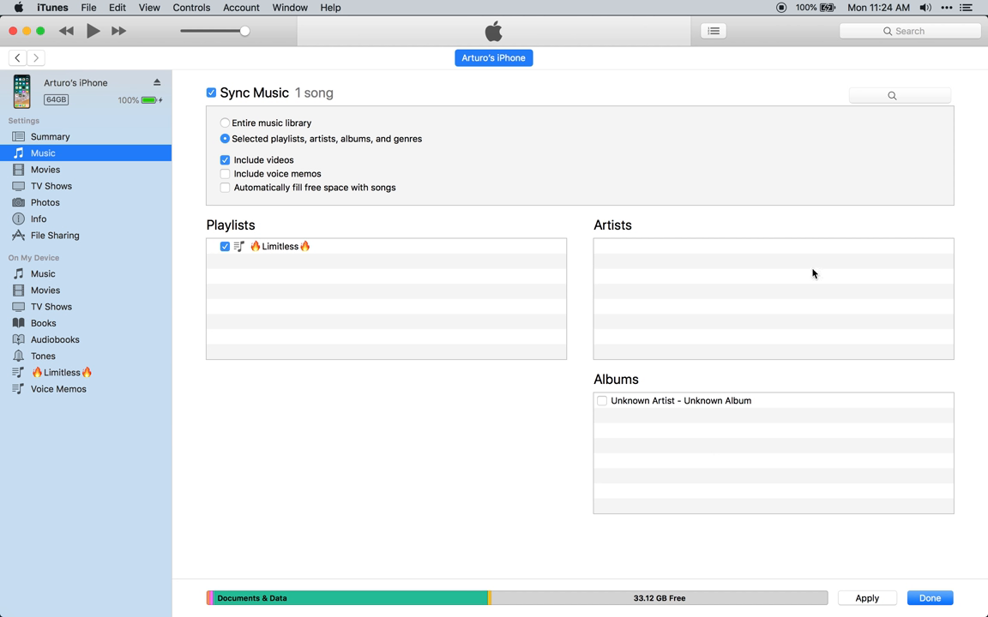
{"action": "mouse_move", "coordinate": [638, 447]}
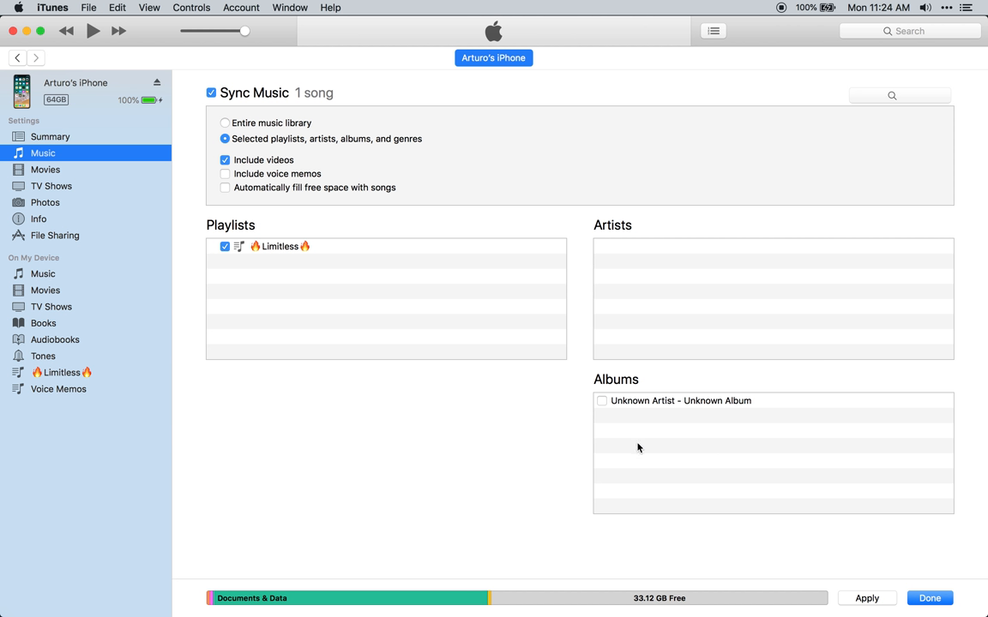
{"action": "mouse_move", "coordinate": [575, 398]}
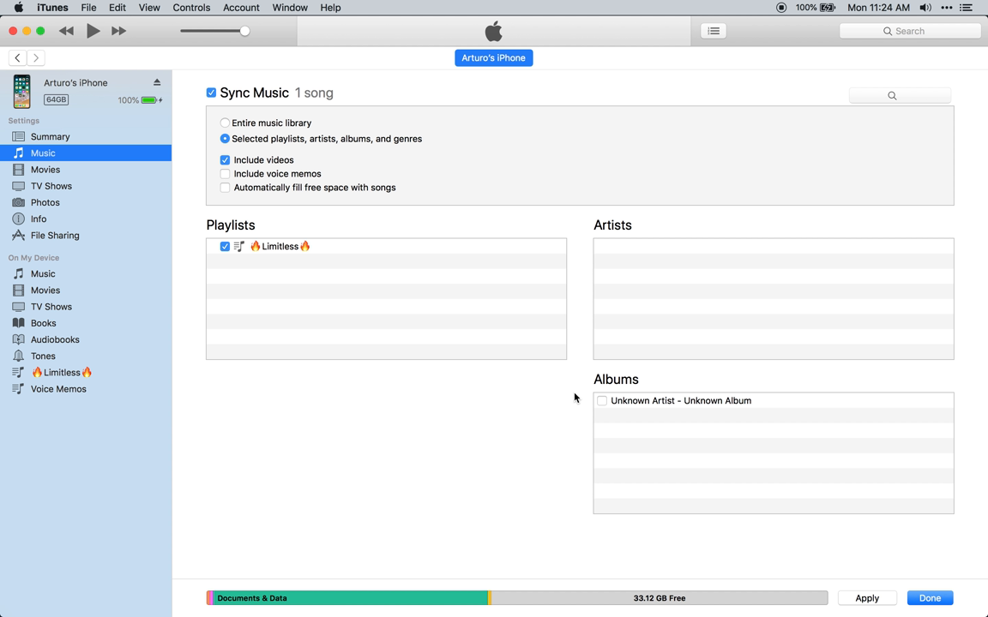
{"action": "mouse_move", "coordinate": [712, 405]}
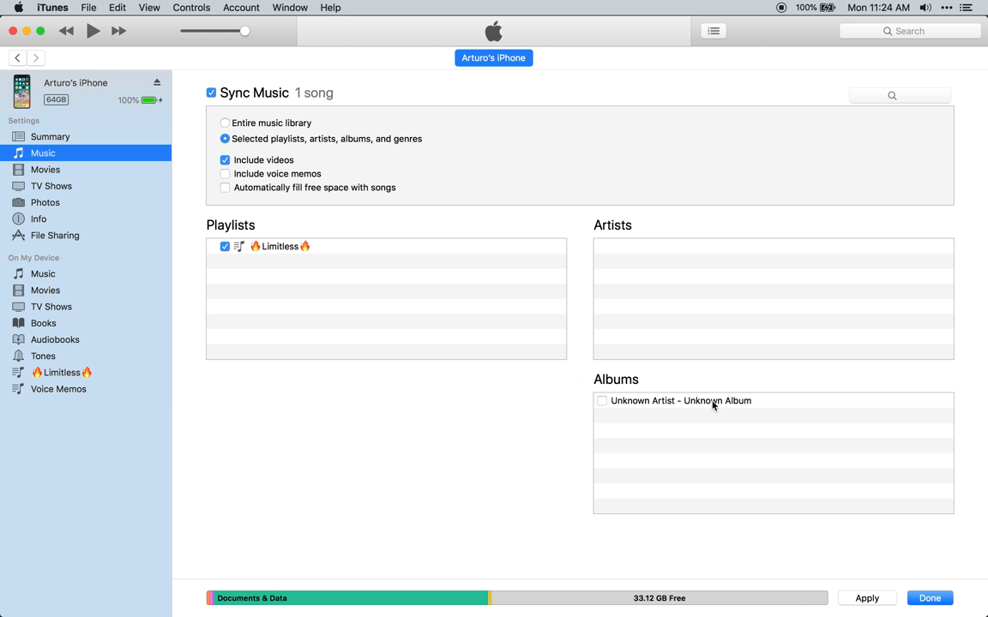
{"action": "mouse_move", "coordinate": [278, 359]}
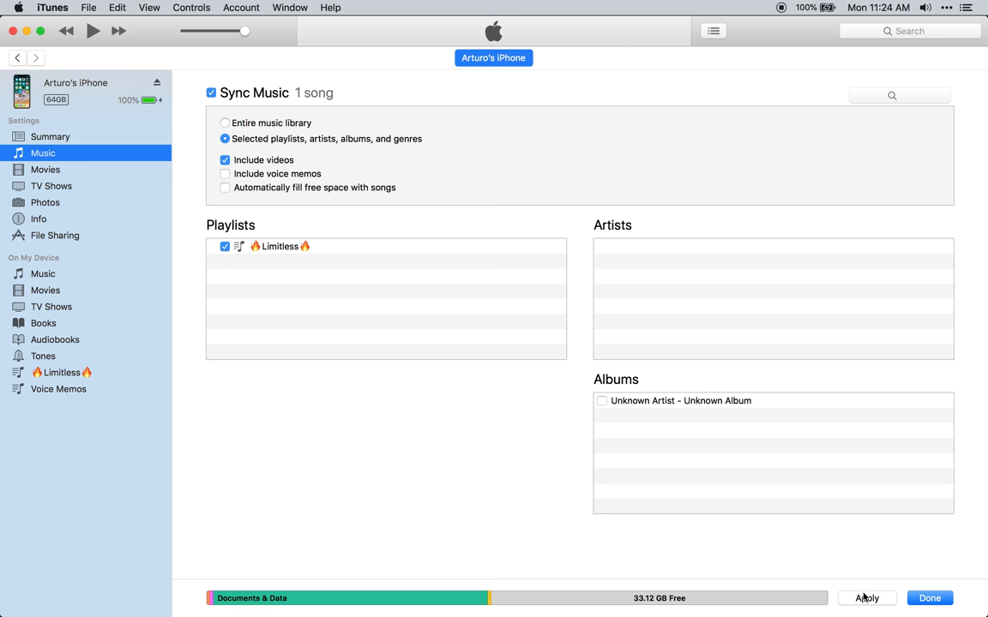
- Apply the iPhone's music sync settings, leaving 33.63 GB free
{"action": "left_click", "coordinate": [867, 598]}
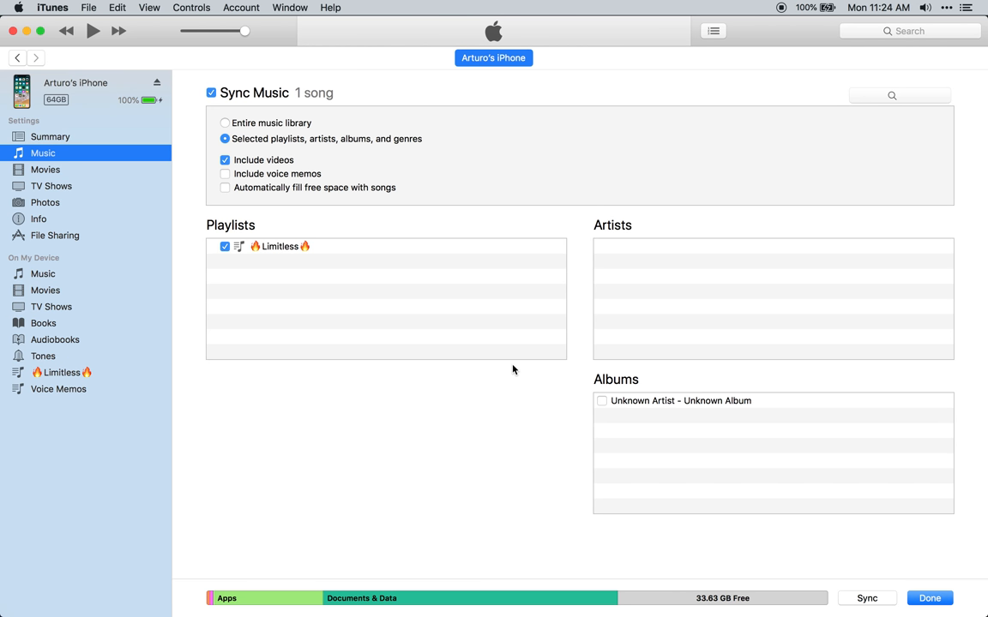
{"action": "mouse_move", "coordinate": [822, 562]}
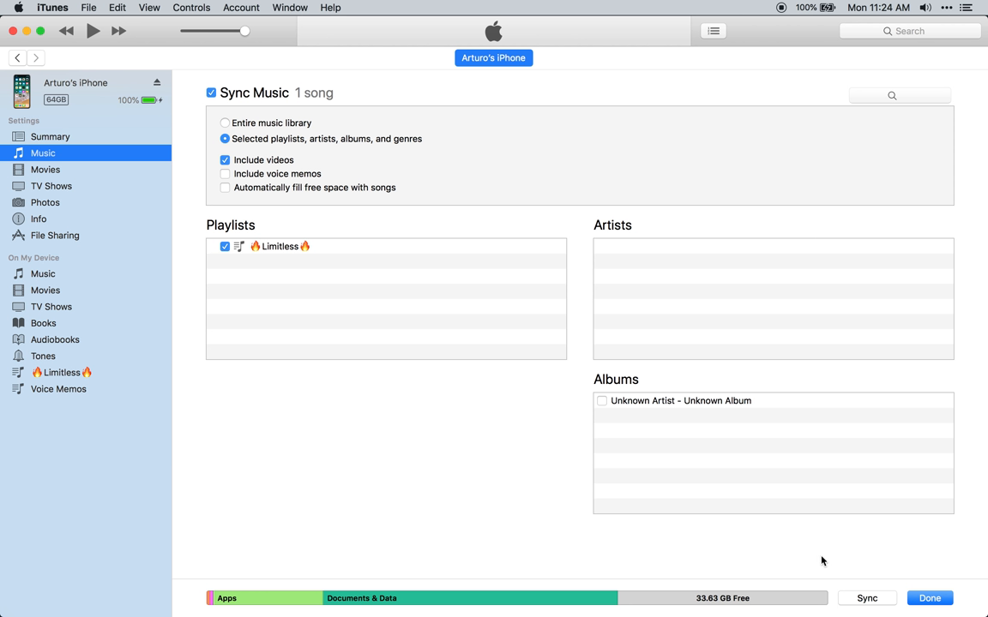
{"action": "mouse_move", "coordinate": [143, 369]}
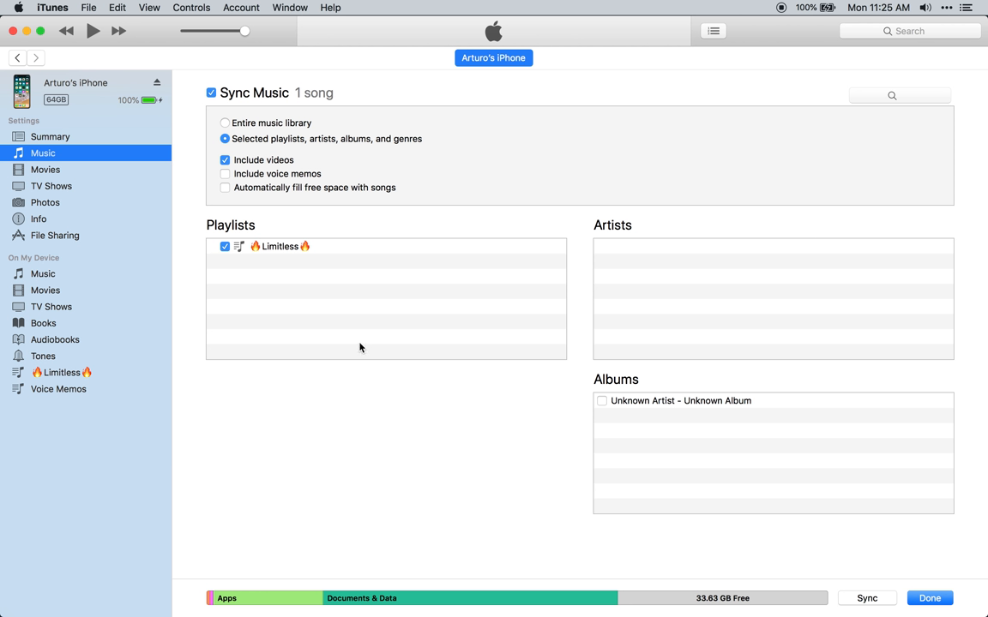
{"action": "mouse_move", "coordinate": [58, 375]}
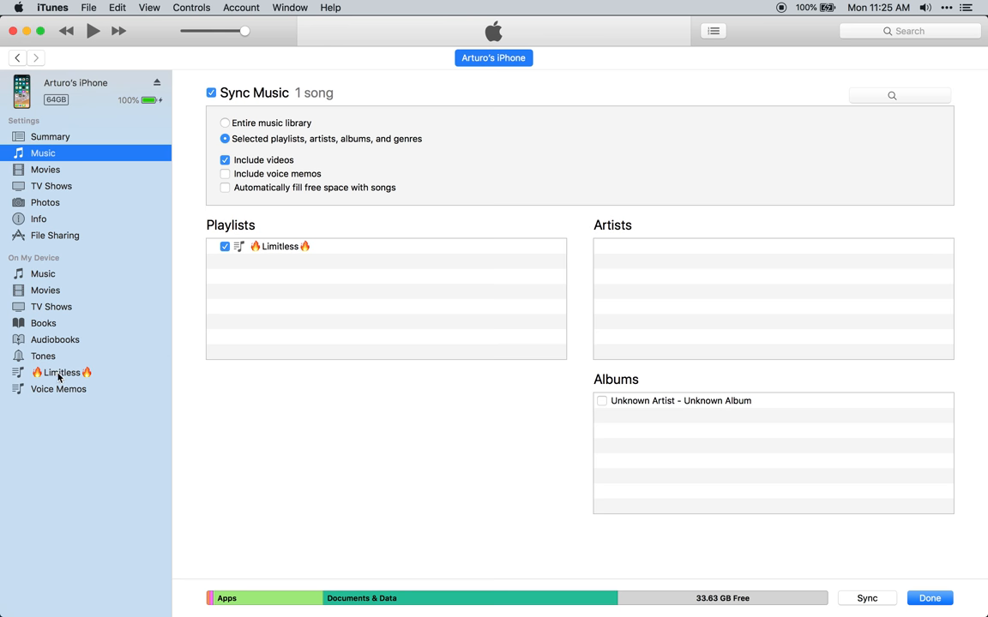
- Drag Southampton.mp3 from Downloads into the iPhone's own 🔥Limitless🔥 playlist
{"action": "left_click", "coordinate": [61, 372]}
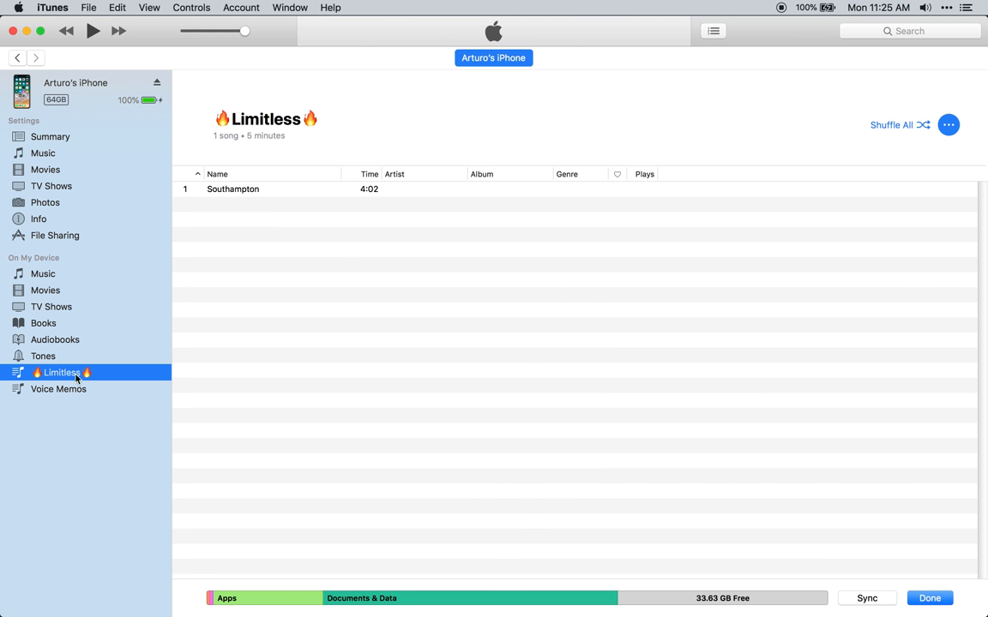
{"action": "right_click", "coordinate": [59, 389]}
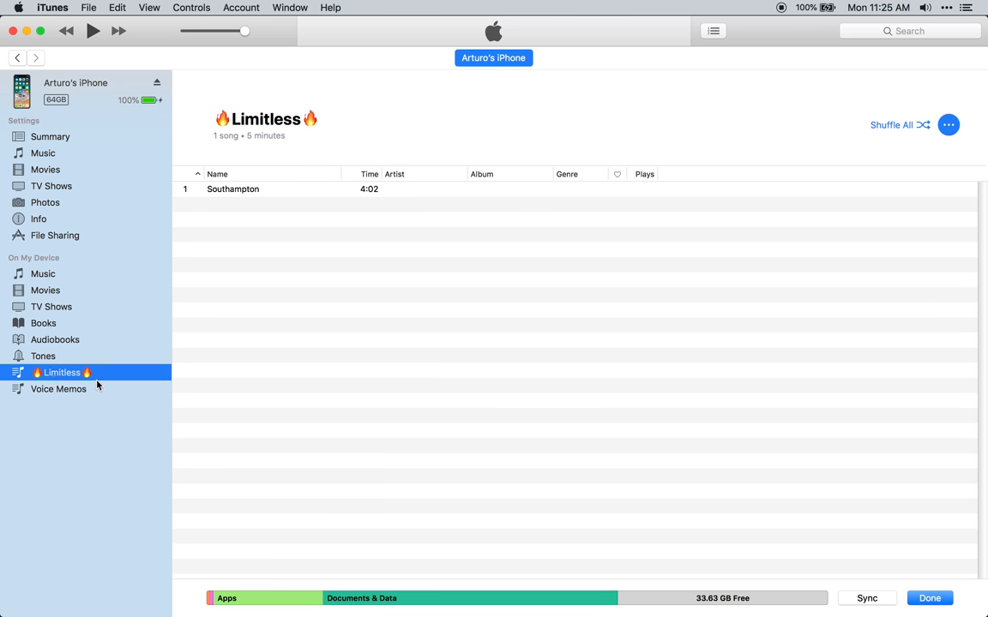
{"action": "mouse_move", "coordinate": [144, 360]}
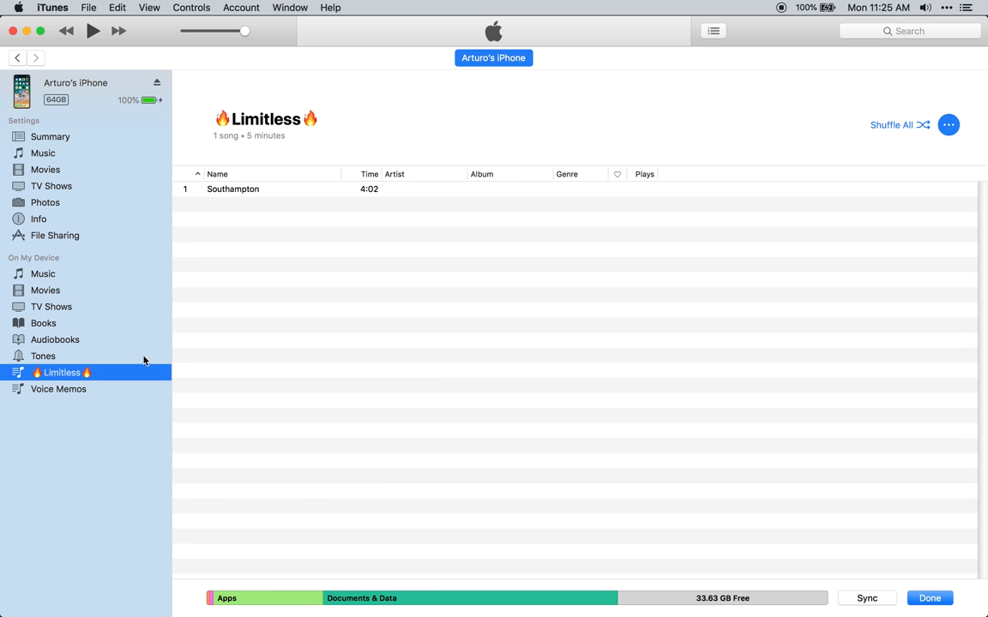
{"action": "mouse_move", "coordinate": [309, 300]}
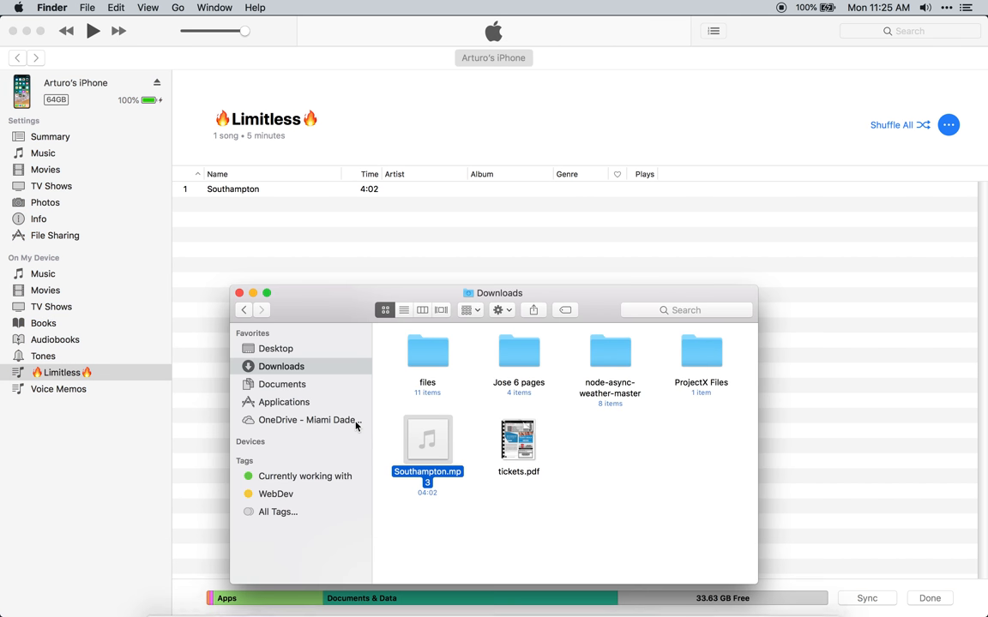
{"action": "left_click_drag", "start_coordinate": [427, 440], "coordinate": [409, 221]}
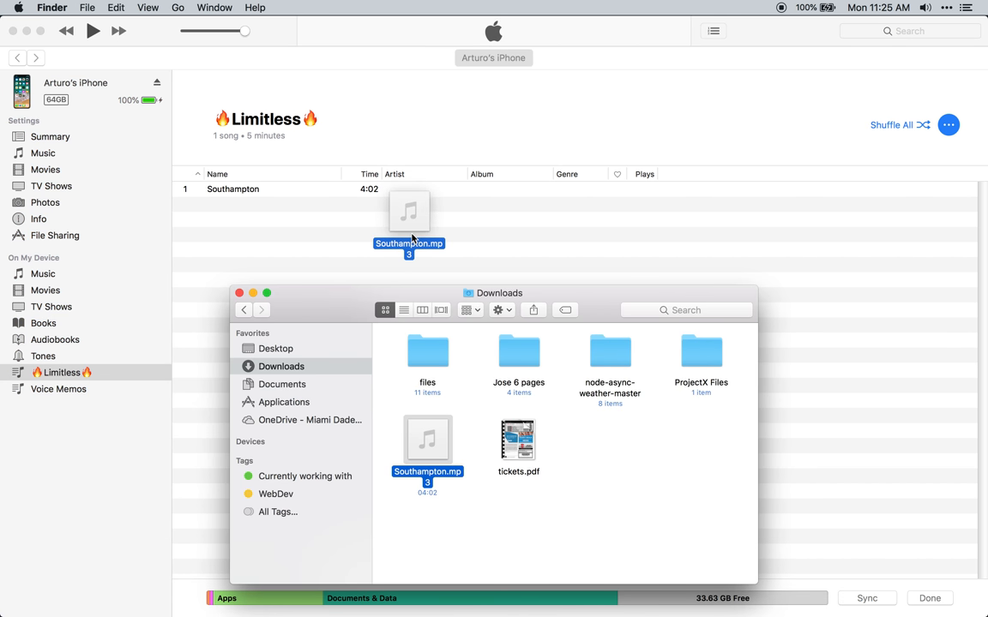
{"action": "left_click_drag", "start_coordinate": [409, 212], "coordinate": [415, 339]}
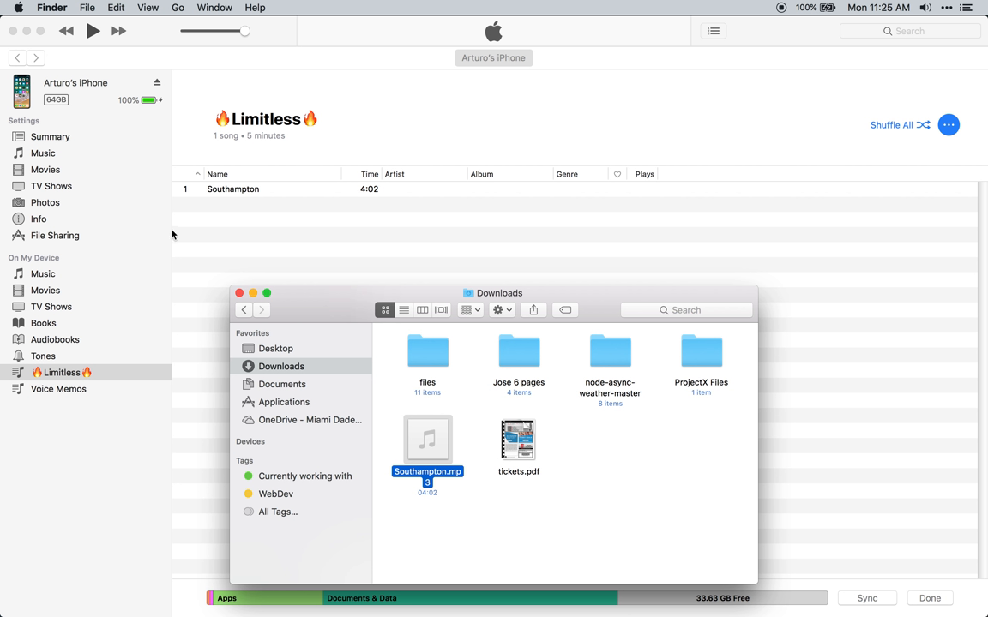
{"action": "mouse_move", "coordinate": [253, 272]}
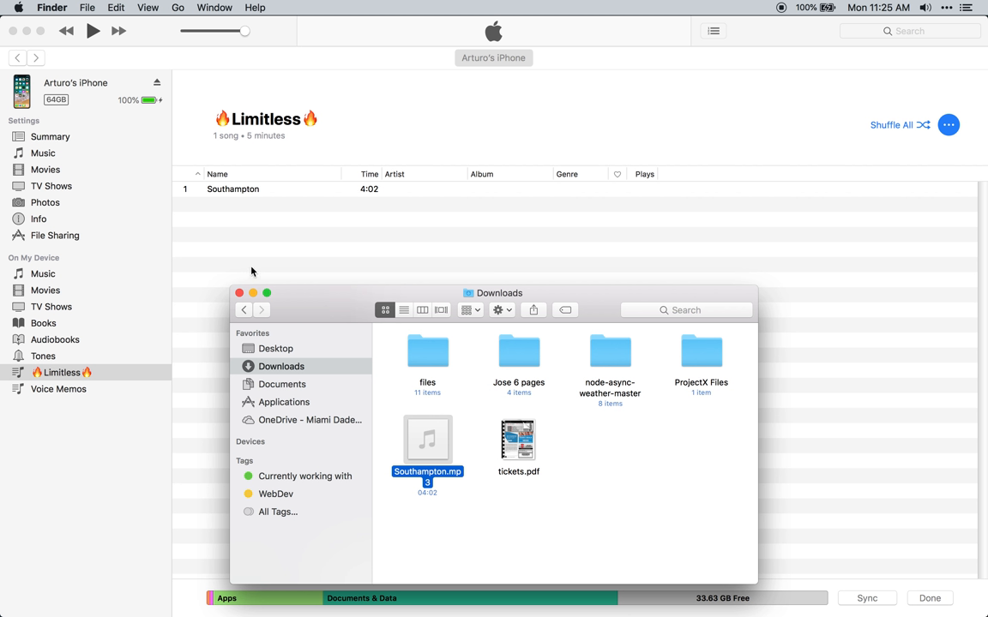
{"action": "mouse_move", "coordinate": [340, 304]}
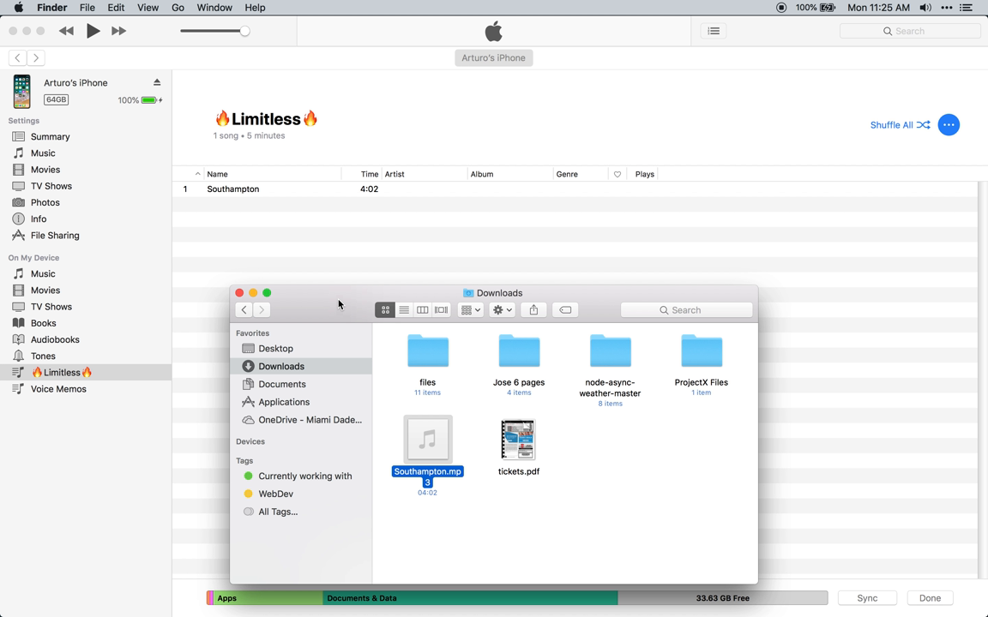
{"action": "left_click_drag", "start_coordinate": [427, 439], "coordinate": [401, 287]}
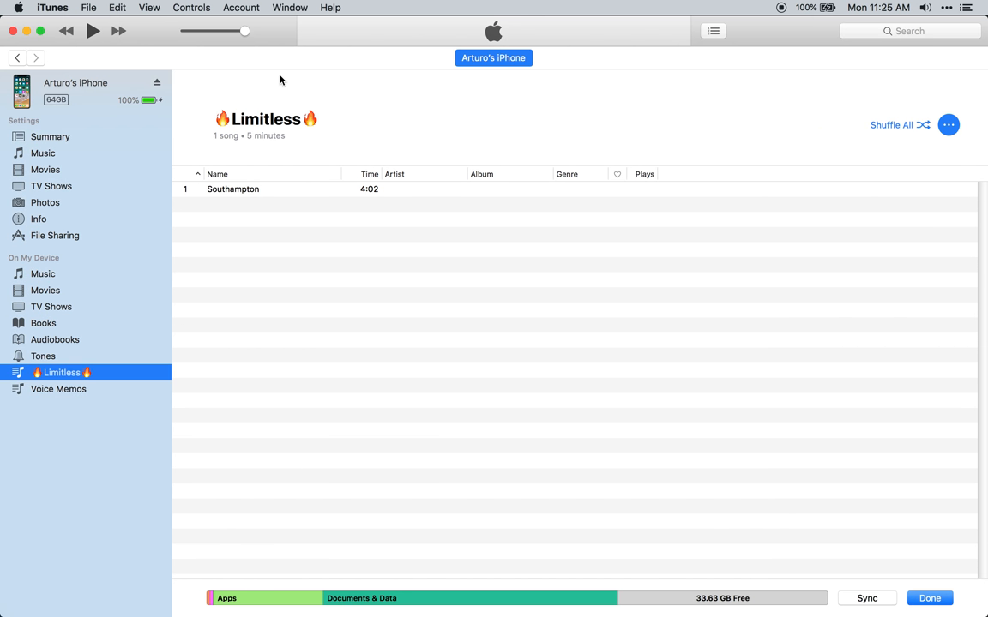
- Return to the library and open its 🔥Limitless🔥 playlist listing Southampton
{"action": "left_click", "coordinate": [16, 57]}
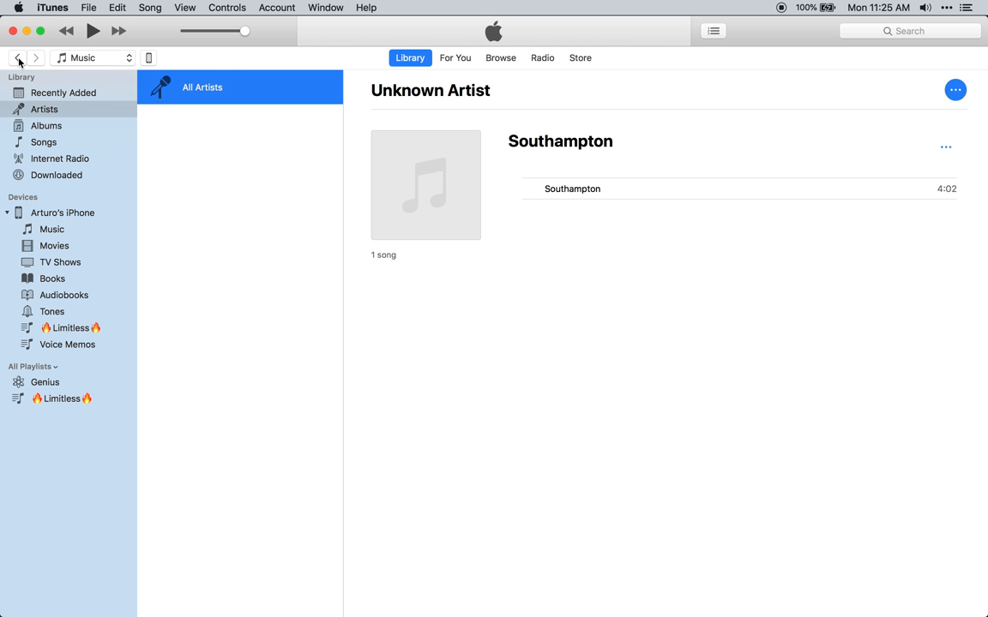
{"action": "mouse_move", "coordinate": [96, 64]}
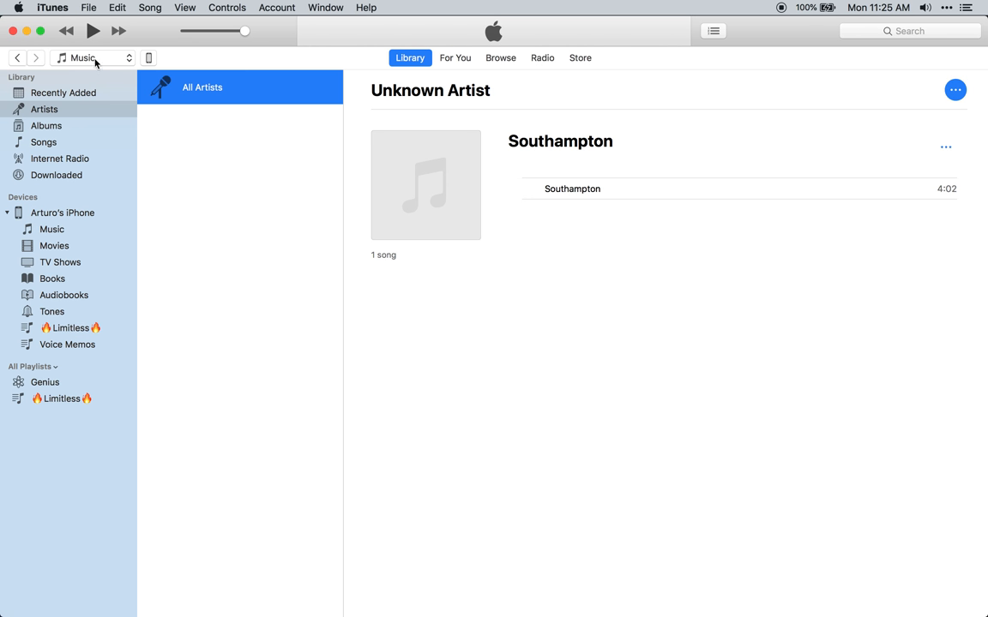
{"action": "mouse_move", "coordinate": [67, 406]}
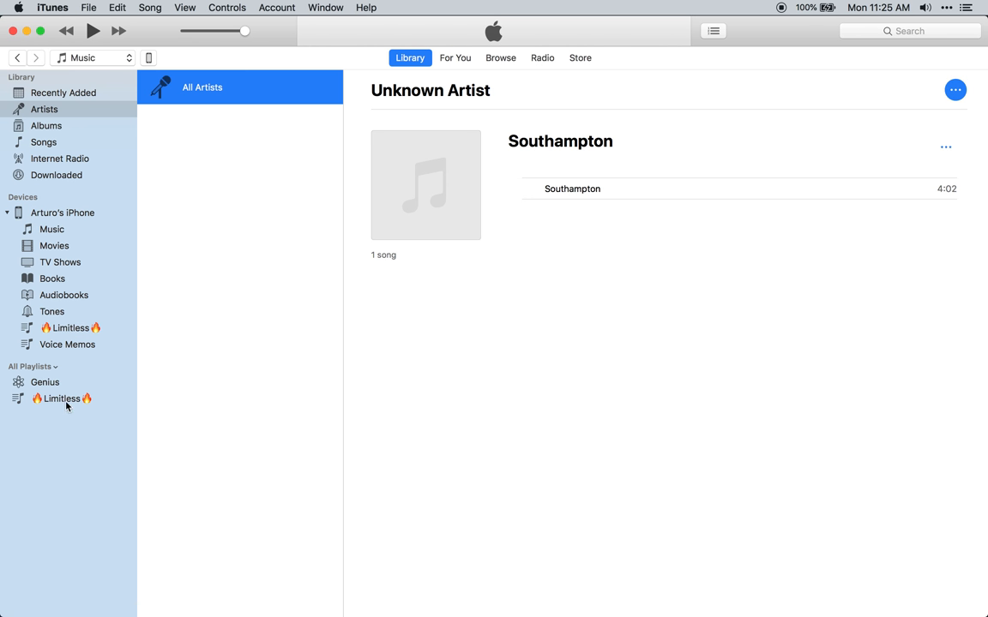
{"action": "left_click", "coordinate": [60, 399]}
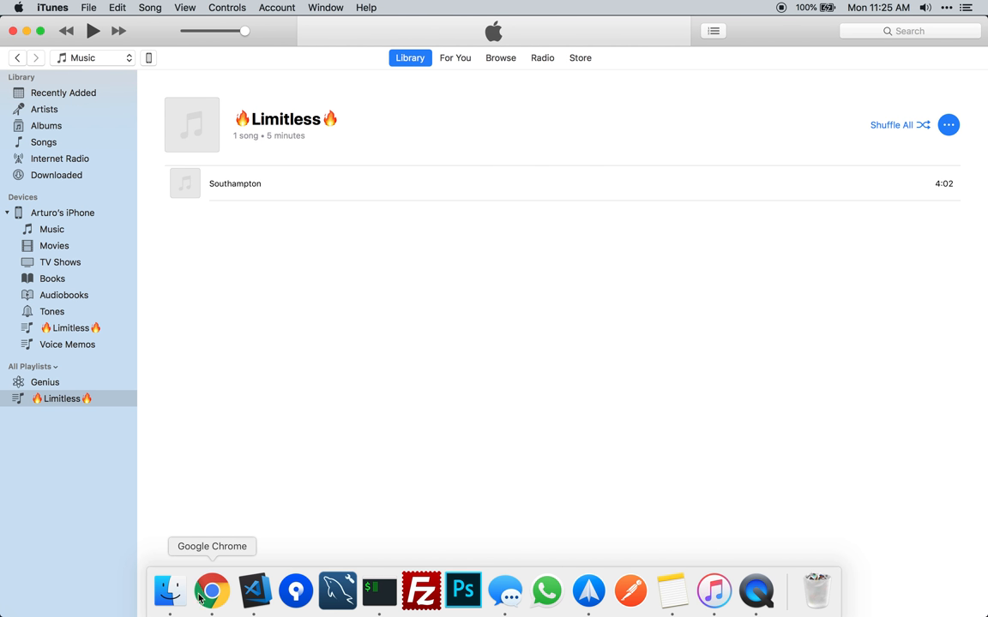
- Bring up Finder's Downloads folder, select Southampton.mp3, and raise the window over iTunes
{"action": "left_click", "coordinate": [169, 591]}
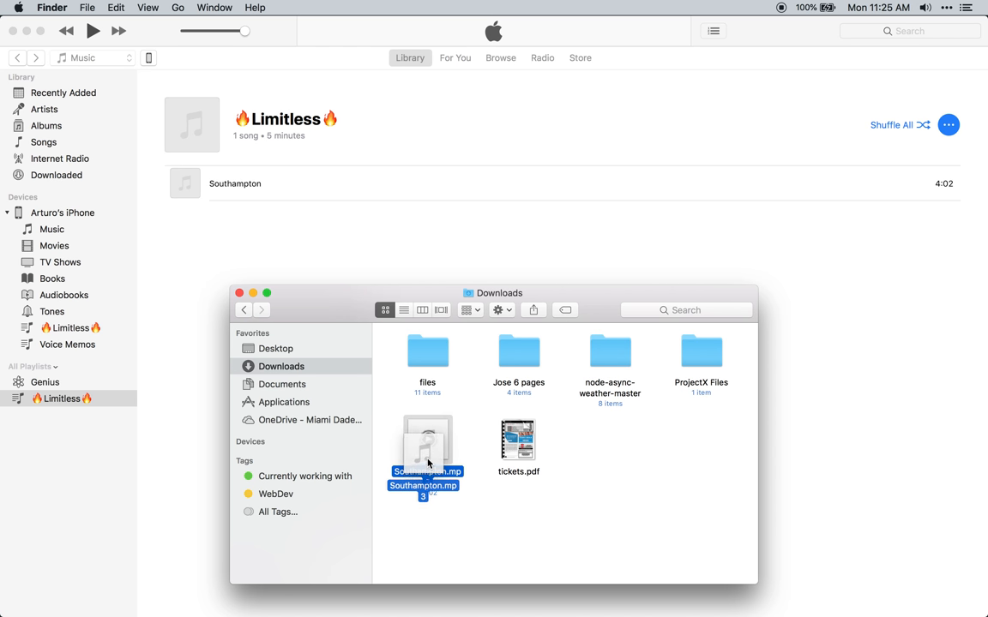
{"action": "left_click", "coordinate": [494, 517]}
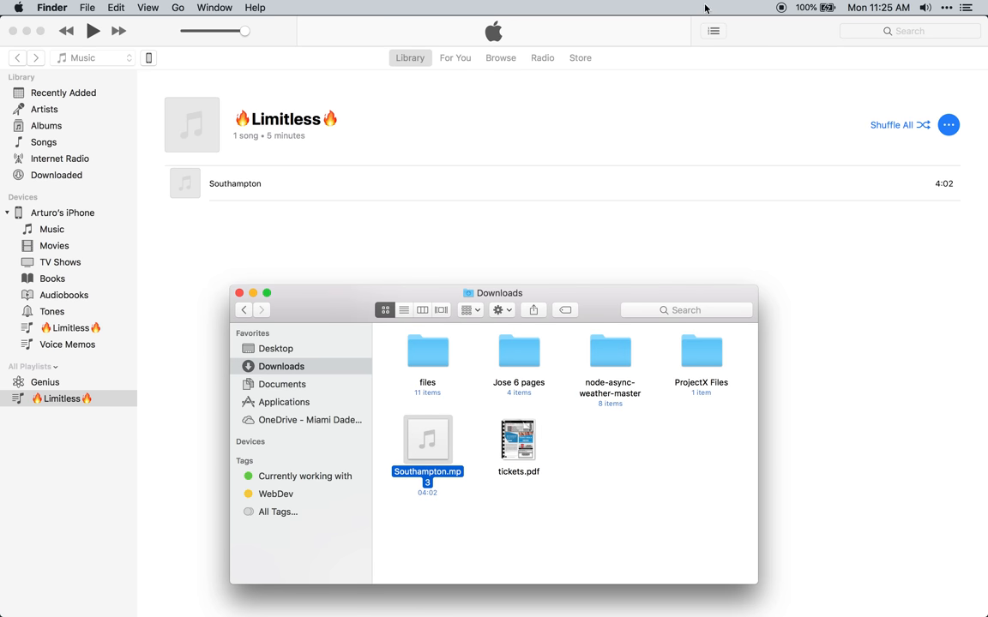
{"action": "mouse_move", "coordinate": [761, 104]}
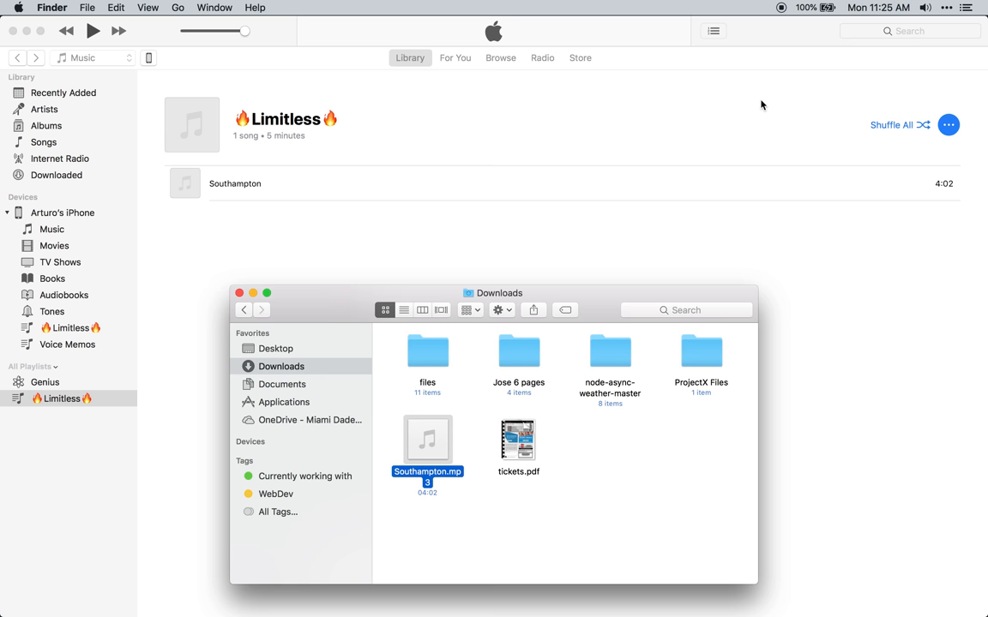
{"action": "mouse_move", "coordinate": [580, 217]}
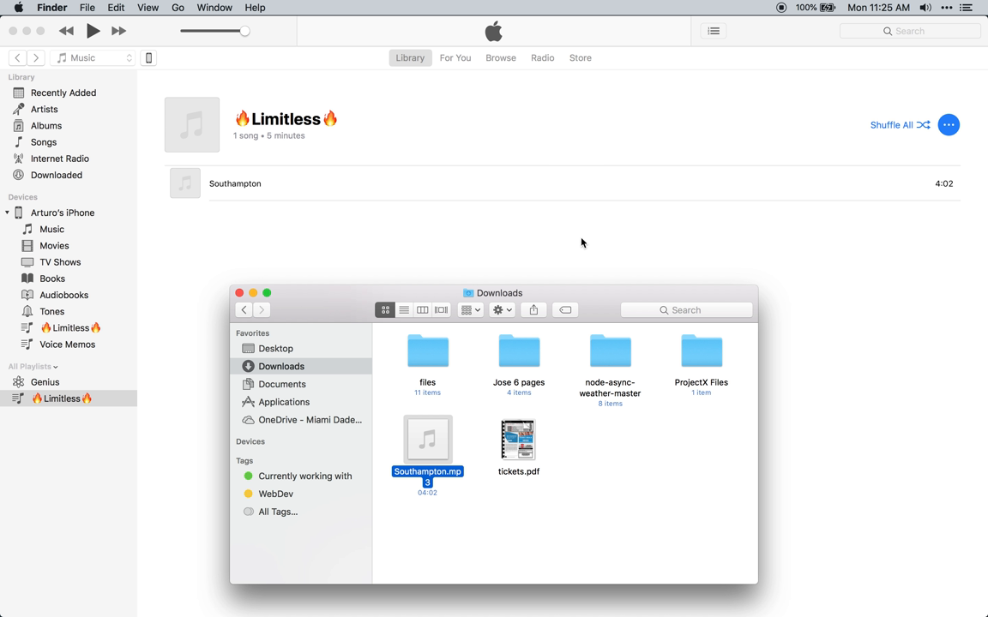
{"action": "left_click_drag", "start_coordinate": [497, 293], "coordinate": [505, 245]}
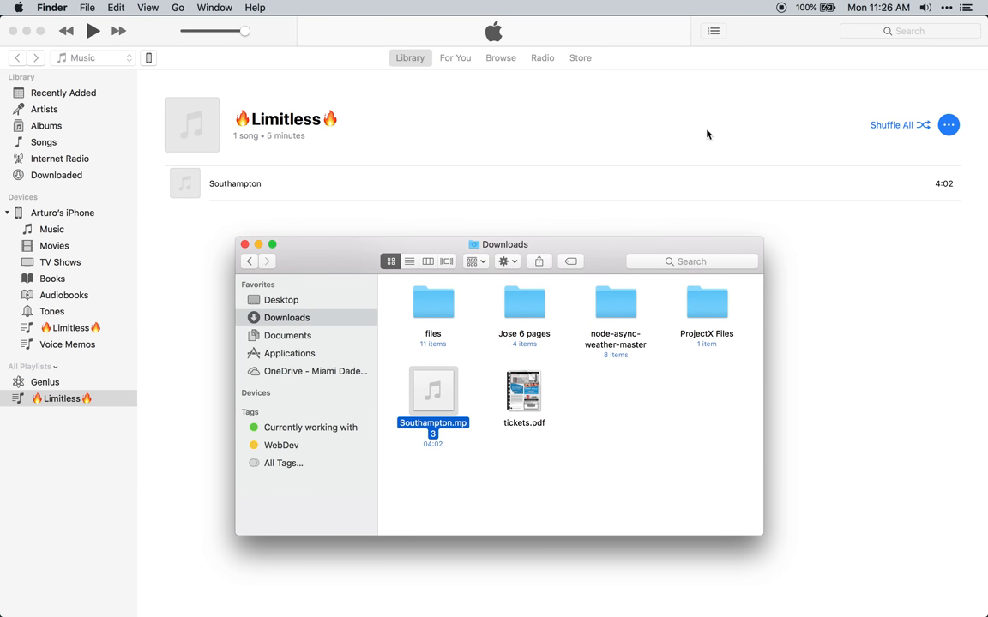
{"action": "mouse_move", "coordinate": [772, 41]}
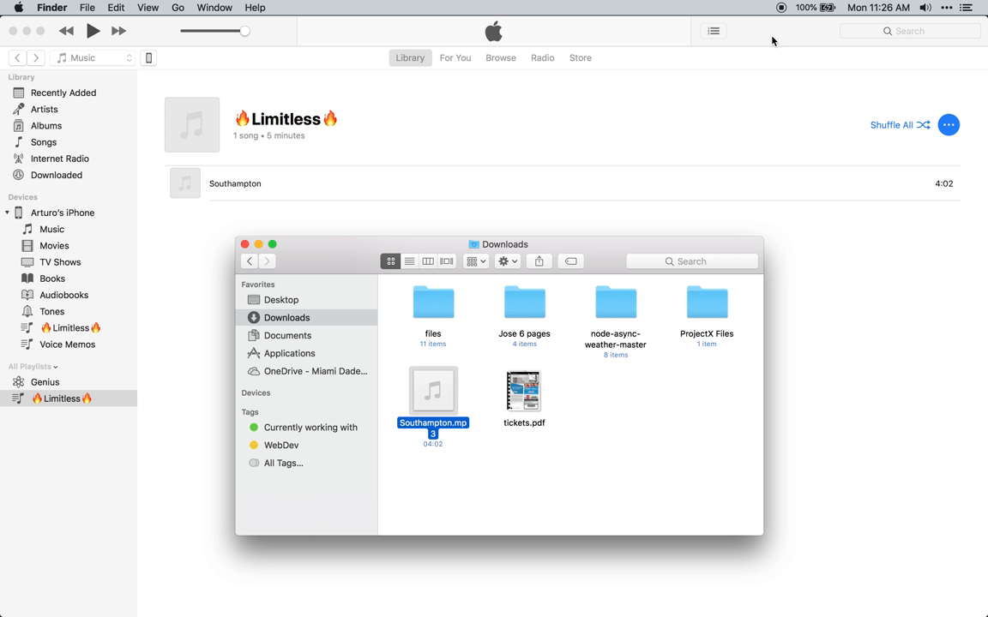
{"action": "mouse_move", "coordinate": [781, 8]}
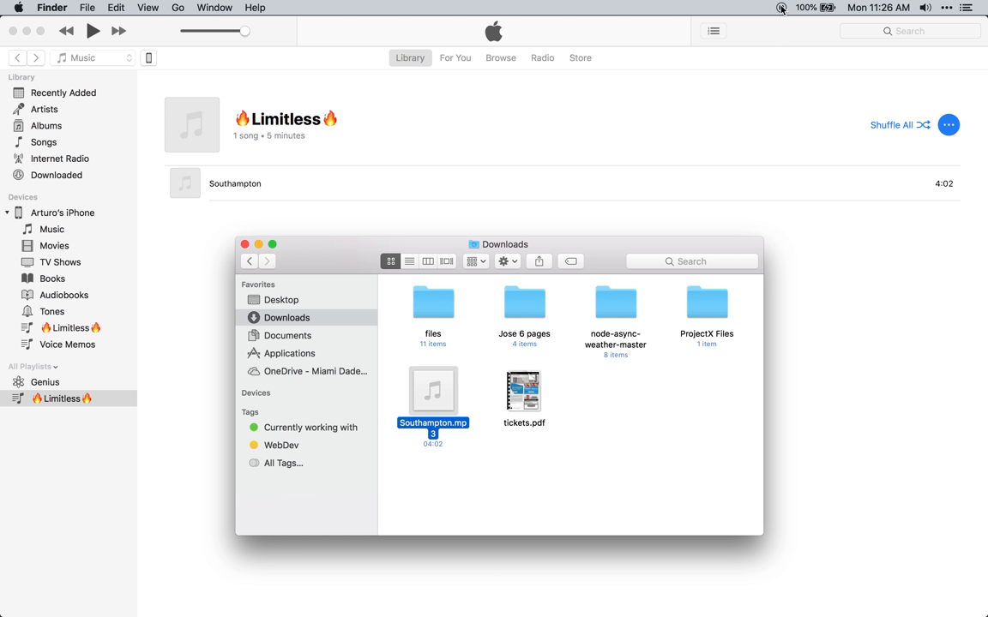